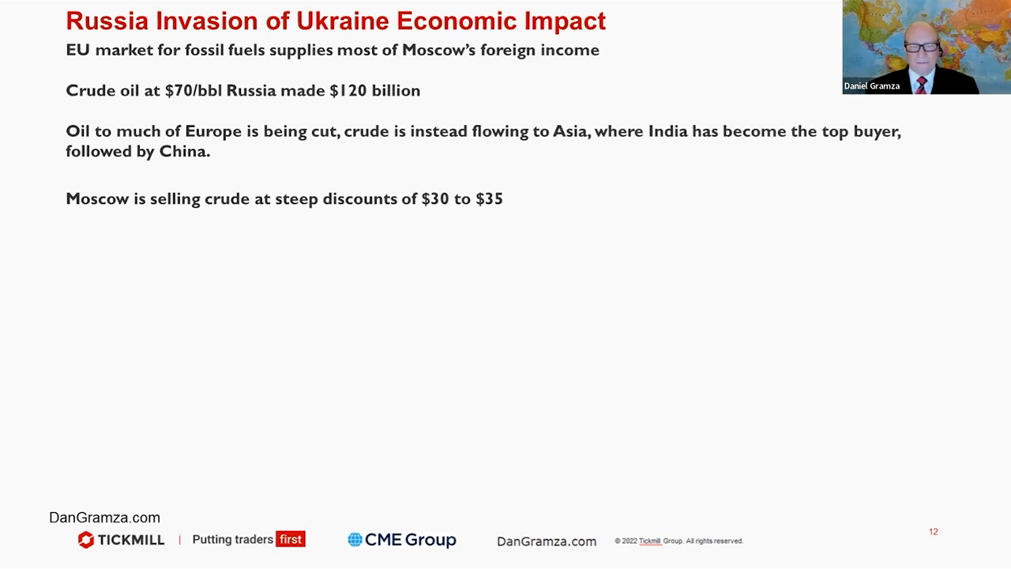
# Step: Reveal India's Russian oil-import bullets, then advance to the slide on Sri Lanka, Turkey and Chinese refiners
pyautogui.press('right')
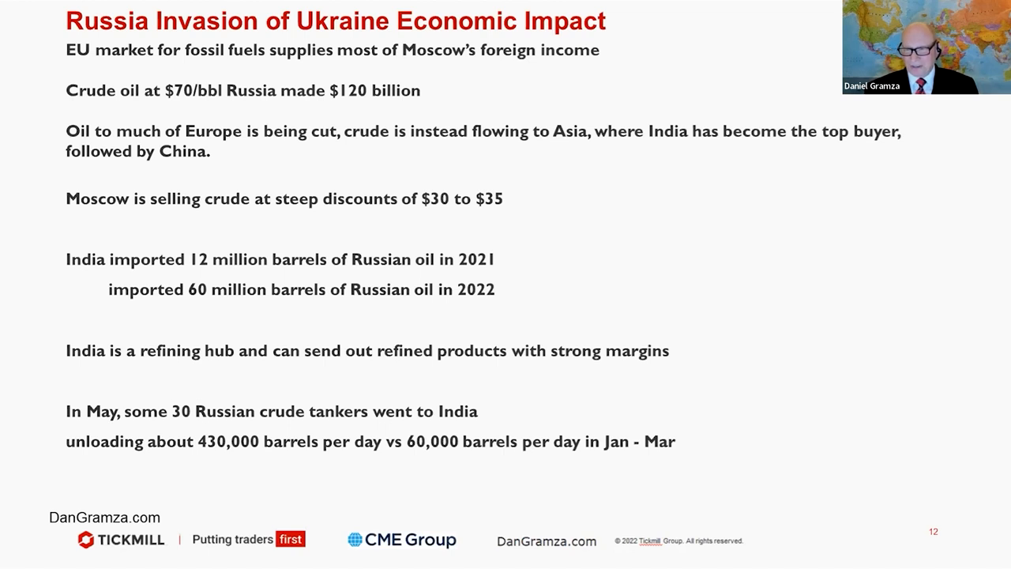
pyautogui.press('right')
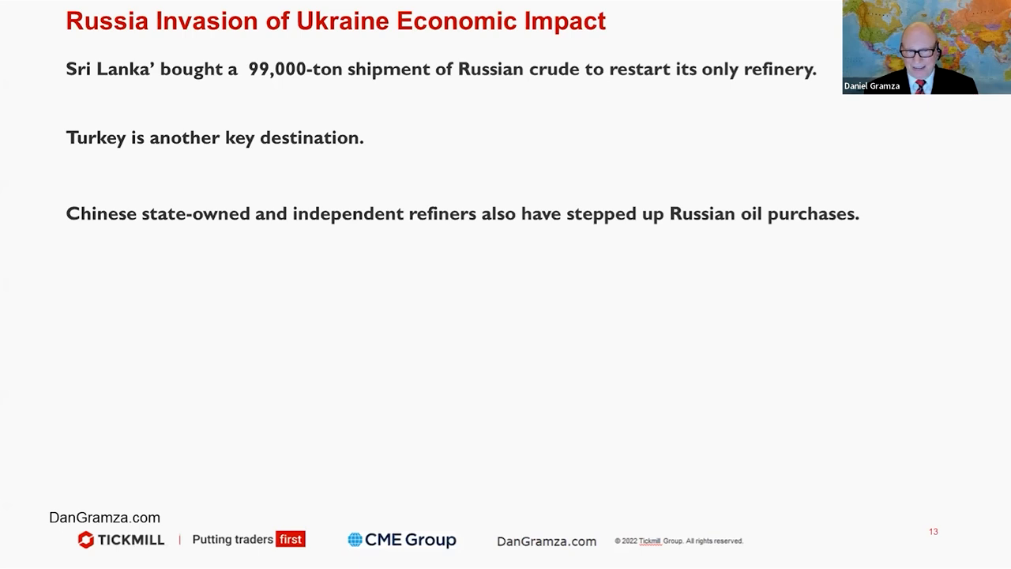
pyautogui.press('right')
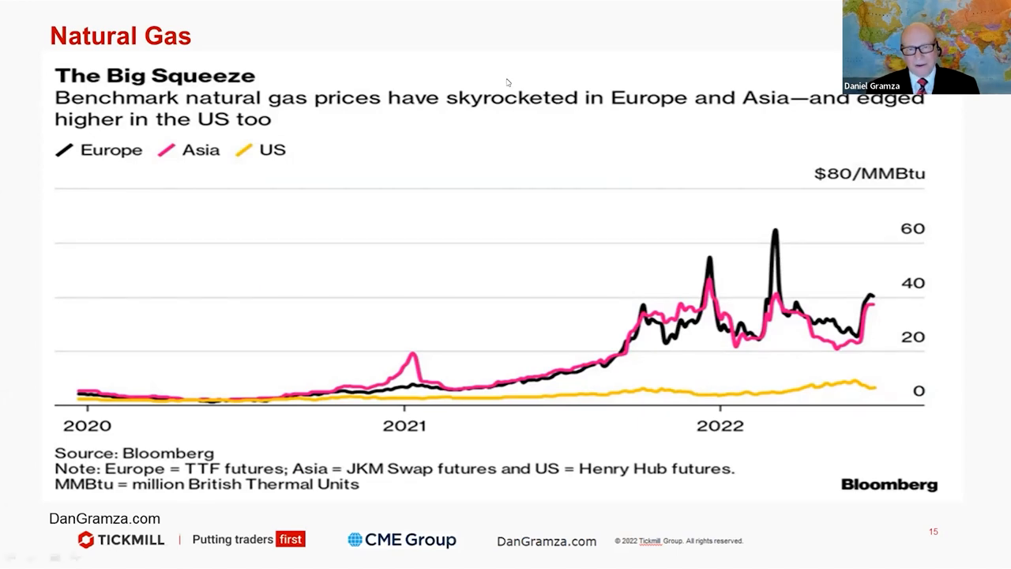
pyautogui.moveTo(577, 118)
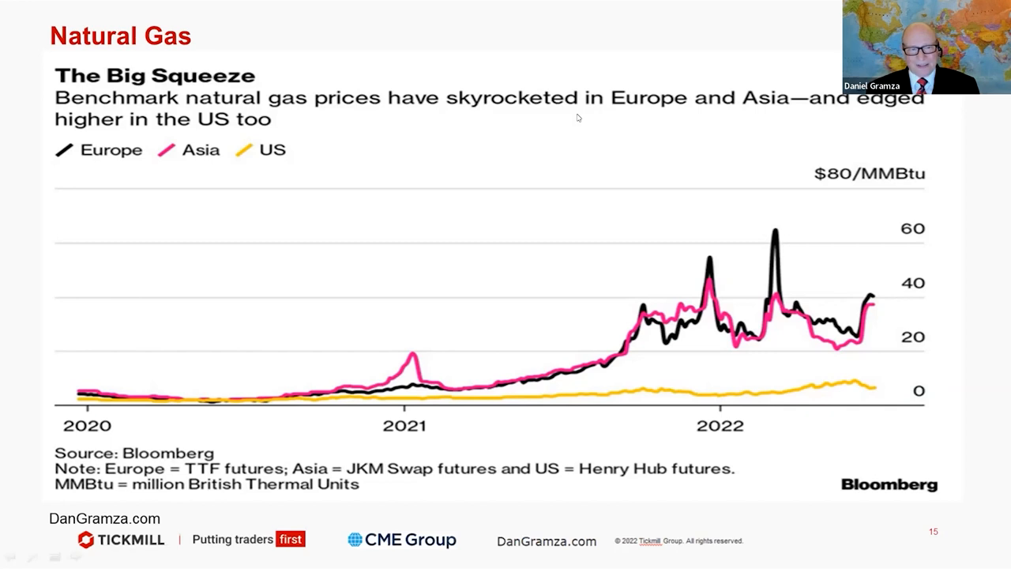
pyautogui.moveTo(707, 259)
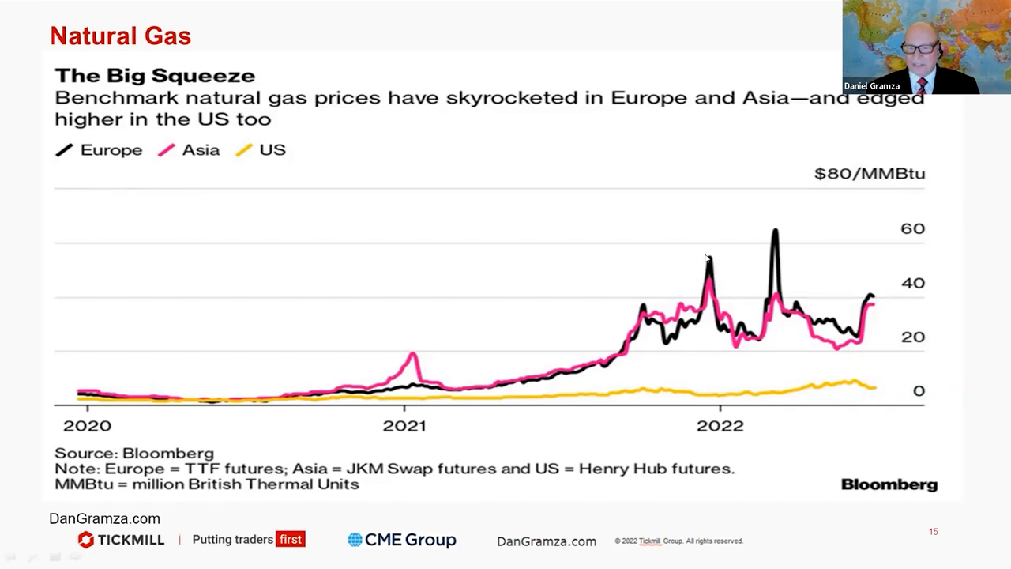
pyautogui.moveTo(779, 307)
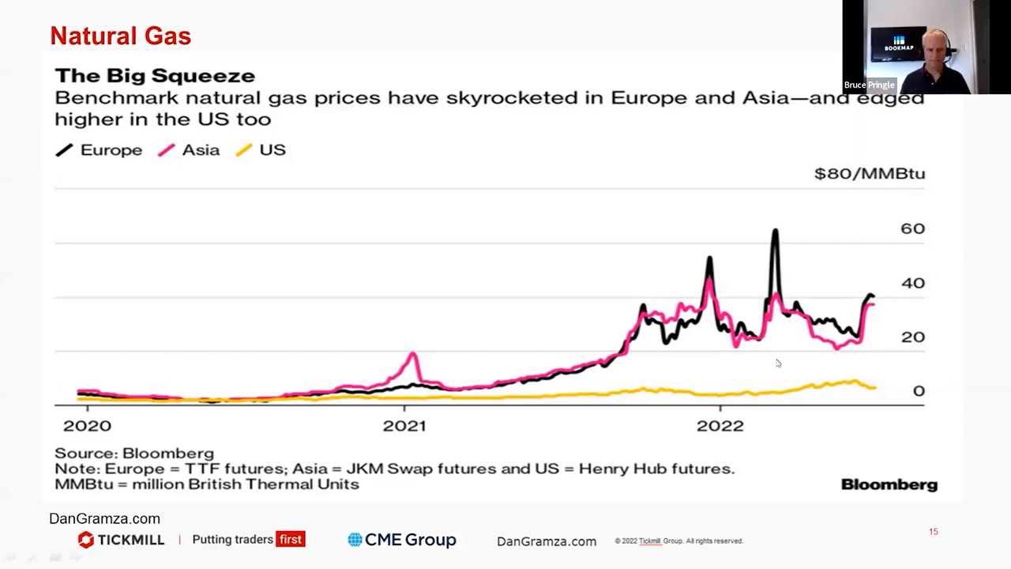
pyautogui.moveTo(768, 395)
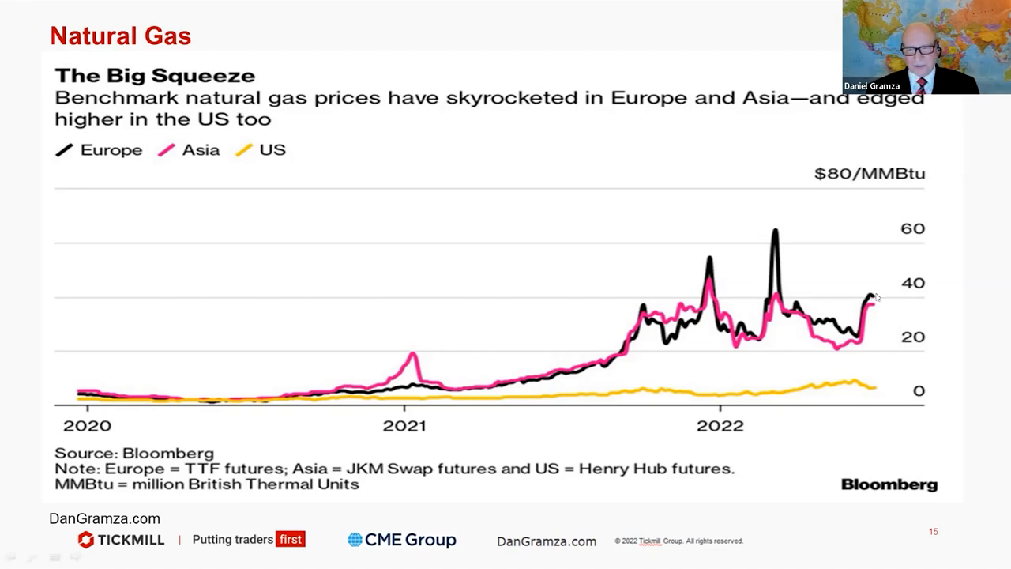
pyautogui.moveTo(897, 314)
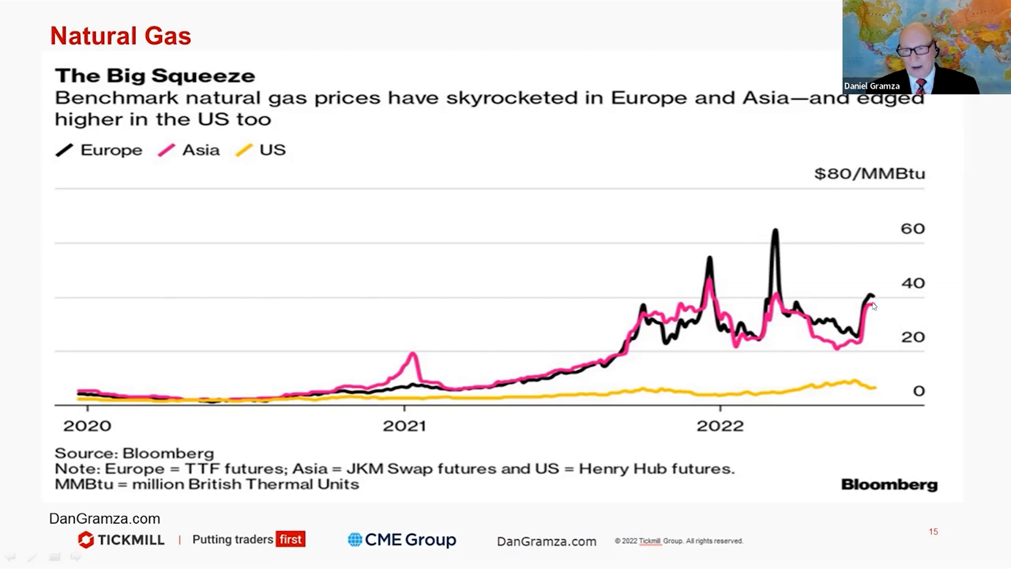
pyautogui.moveTo(498, 192)
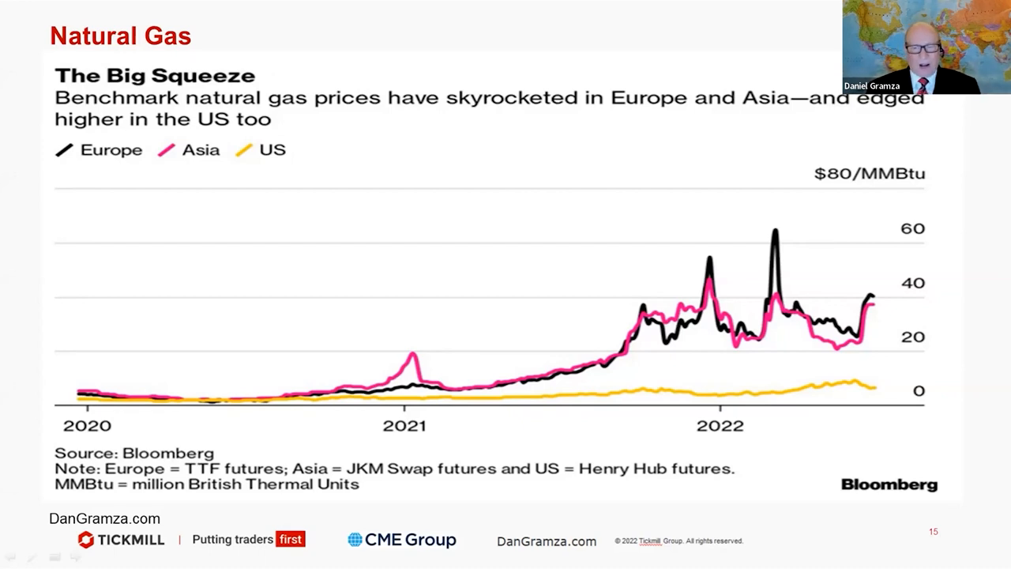
pyautogui.press('right')
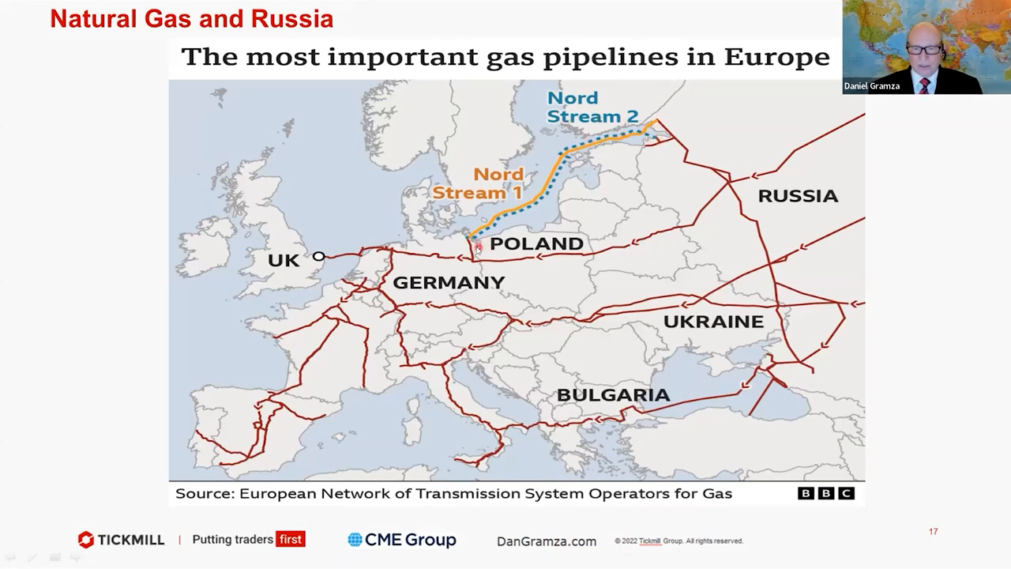
pyautogui.moveTo(470, 237)
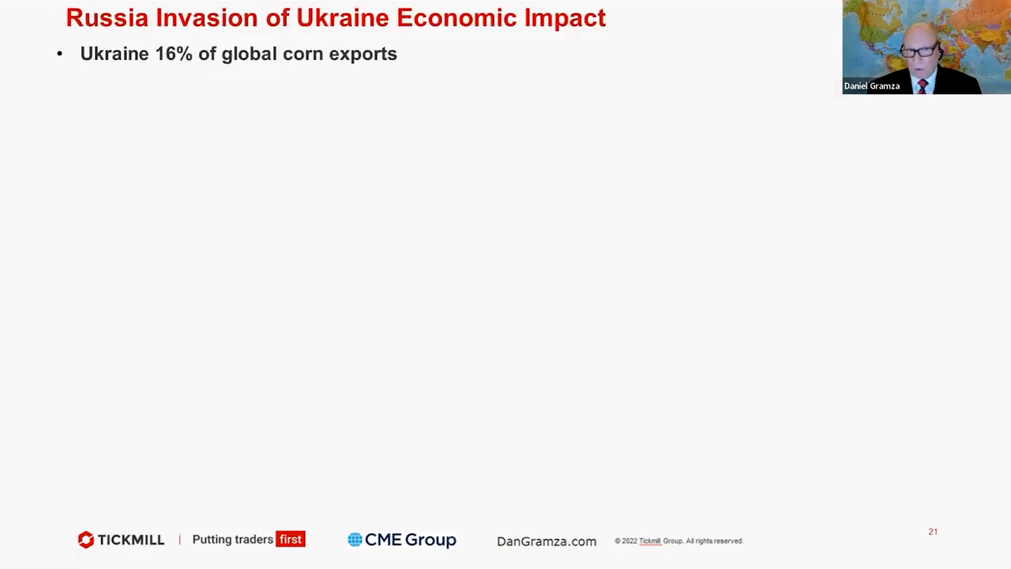
# Step: Advance from the Ukraine corn-exports slide to the World Corn Production and Export Shares chart
pyautogui.press('right')
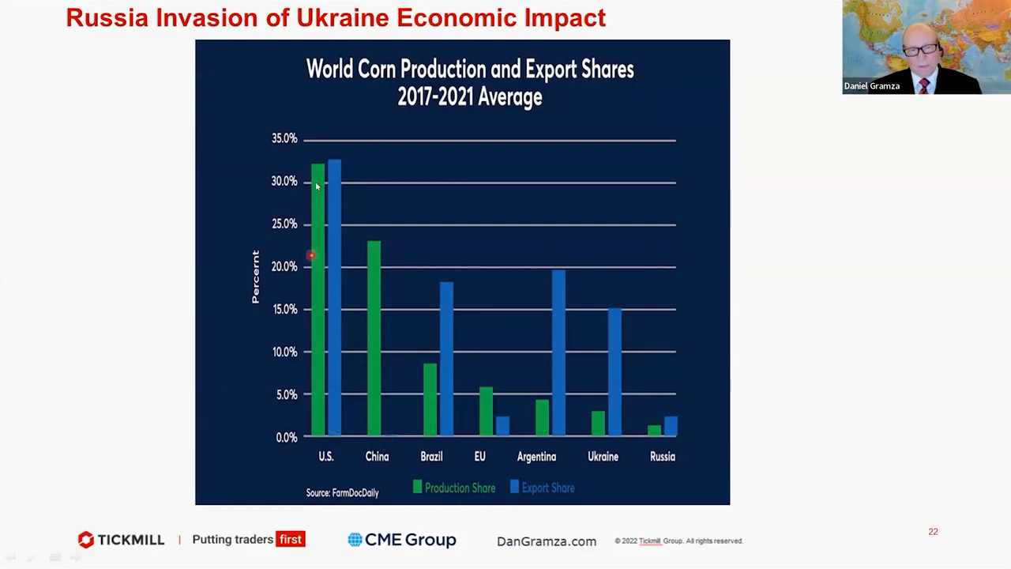
pyautogui.moveTo(618, 312)
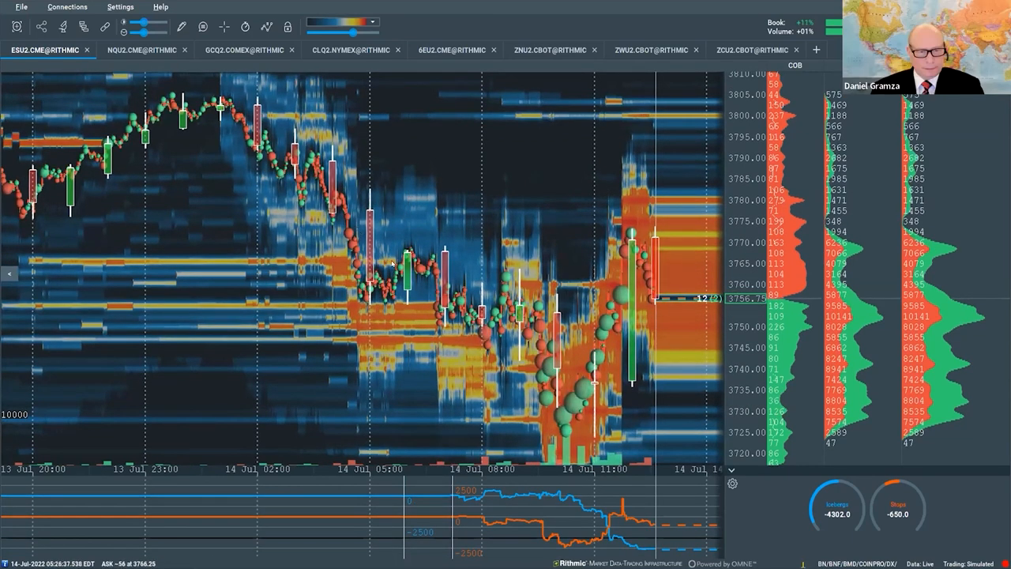
pyautogui.moveTo(574, 264)
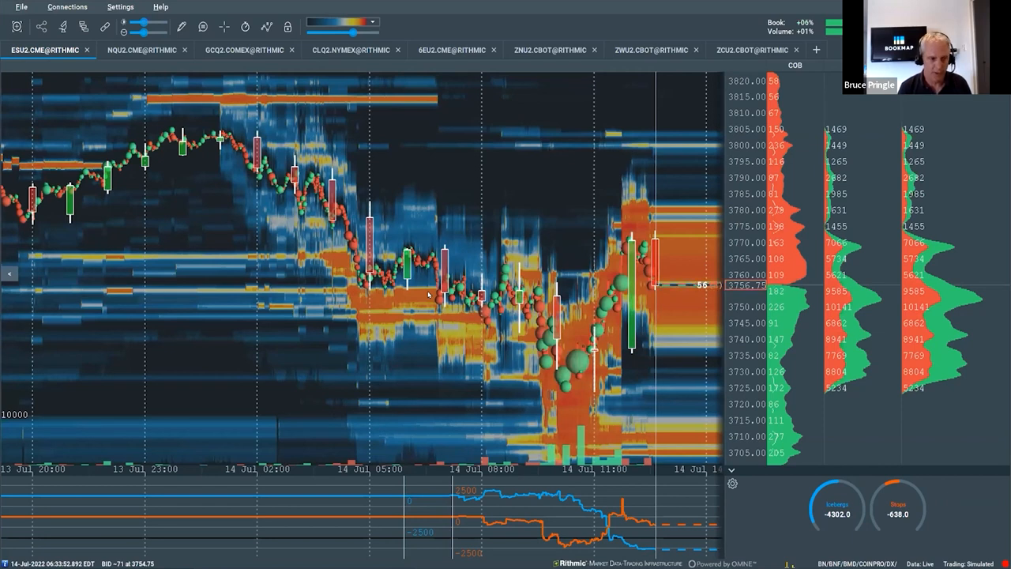
pyautogui.click(452, 50)
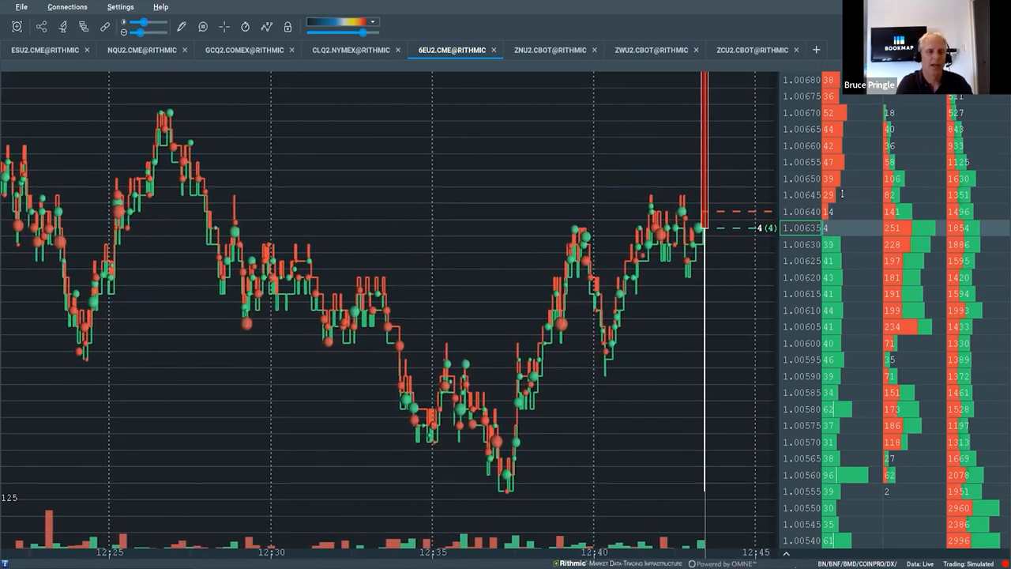
# Step: Show the 6EU2 Euro FX chart and toggle its Heatmap layer in the chart layers list
pyautogui.click(267, 26)
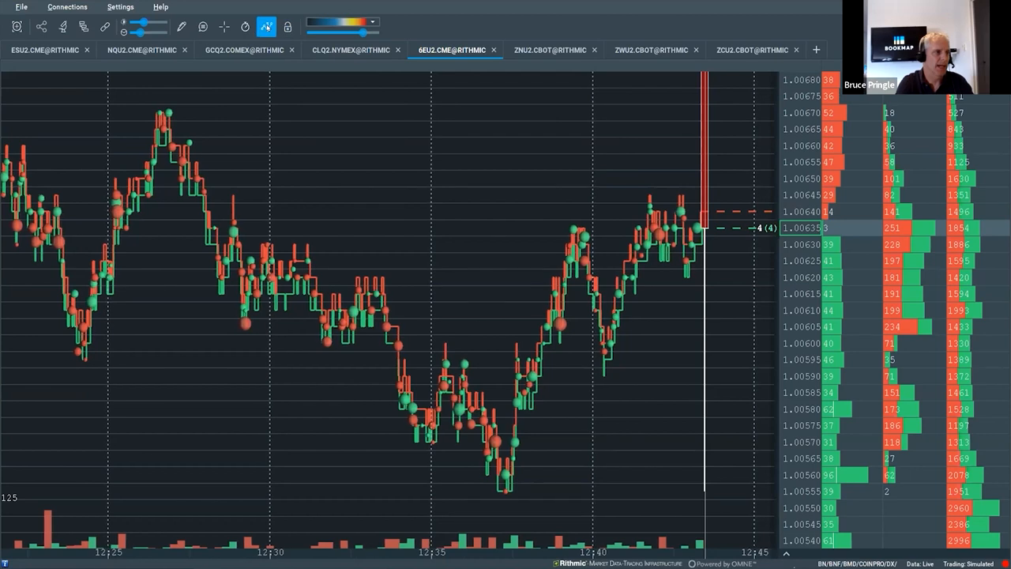
pyautogui.click(266, 26)
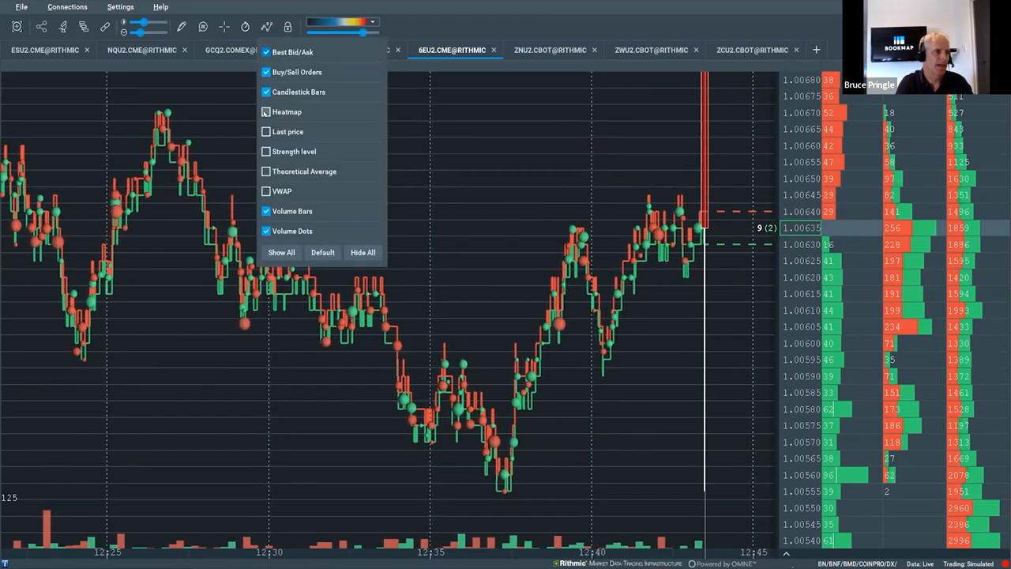
pyautogui.click(266, 112)
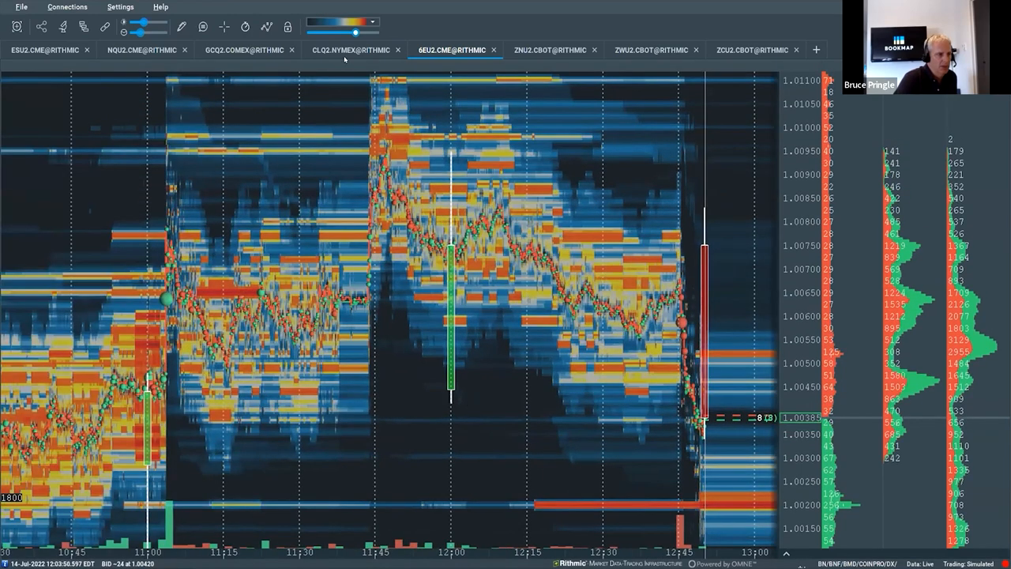
# Step: Display the 6EU2 Euro FX heatmap with the 12:45 sell-off and bounce toward 1.00400
pyautogui.click(223, 26)
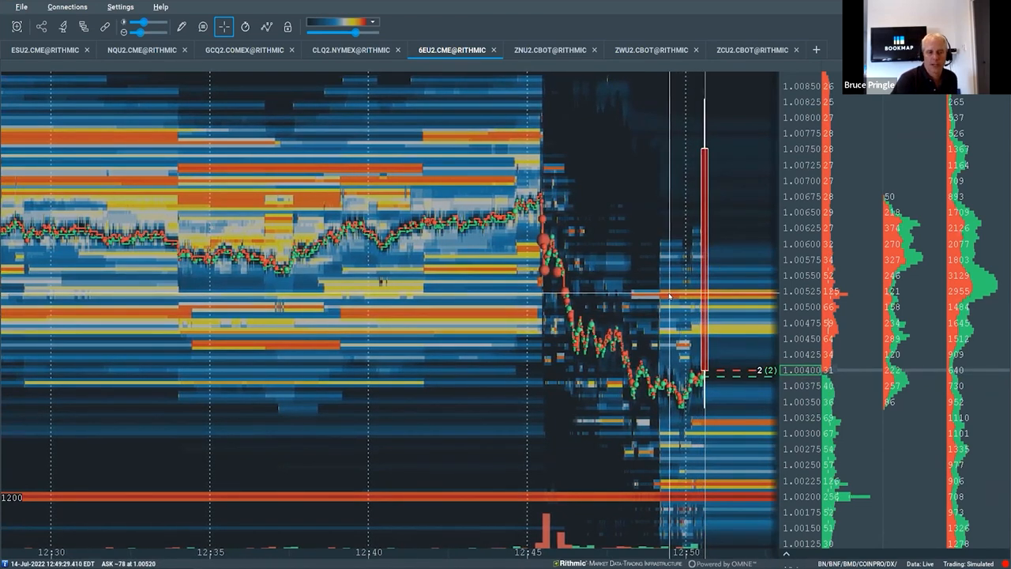
# Step: Show the ESU2 S&P heatmap with its Iceberg/Stops pane, price climbing toward 3752
pyautogui.click(45, 49)
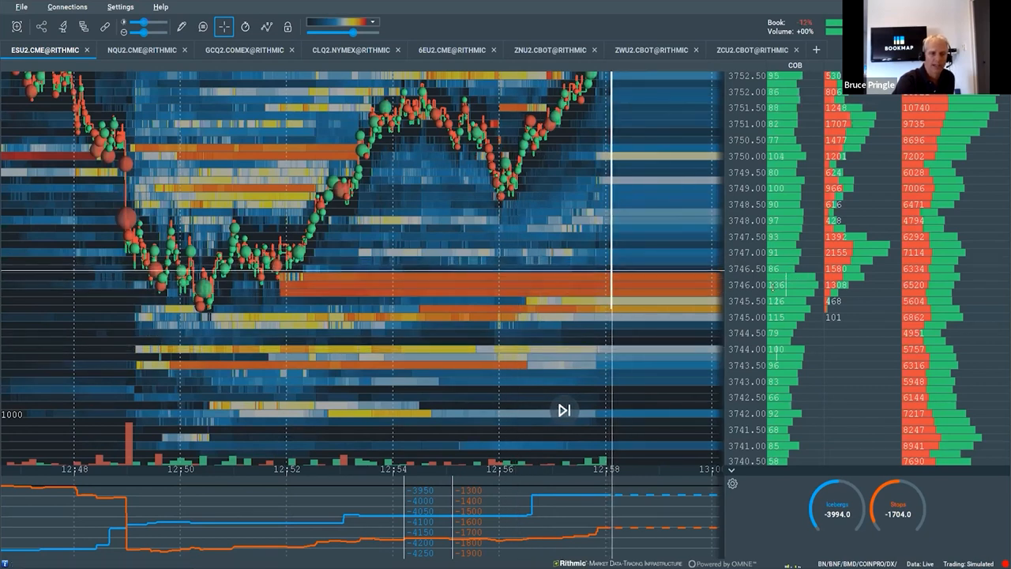
pyautogui.moveTo(599, 379)
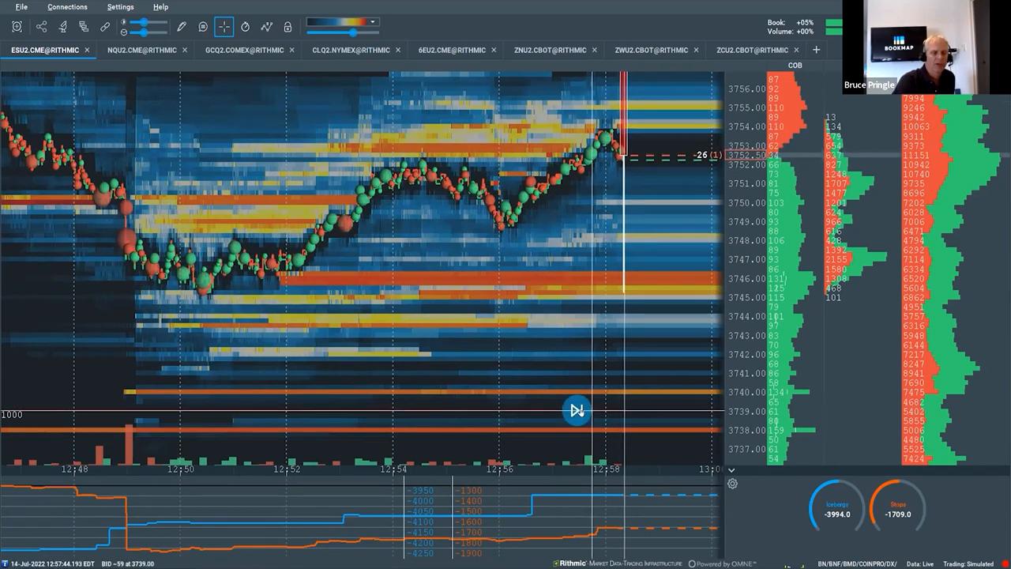
# Step: Return to the 6EU2 Euro FX heatmap with its highlighted price-range boxes
pyautogui.click(451, 50)
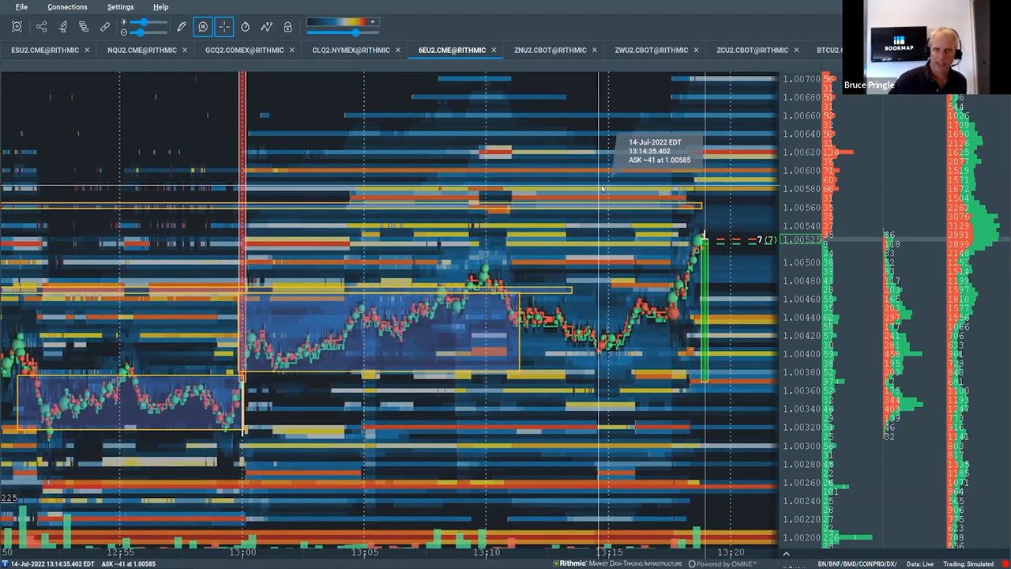
# Step: Enable the Stops&Icebergs On-Chart add-on for ESU2 in Configure addons and close the dialog
pyautogui.click(45, 50)
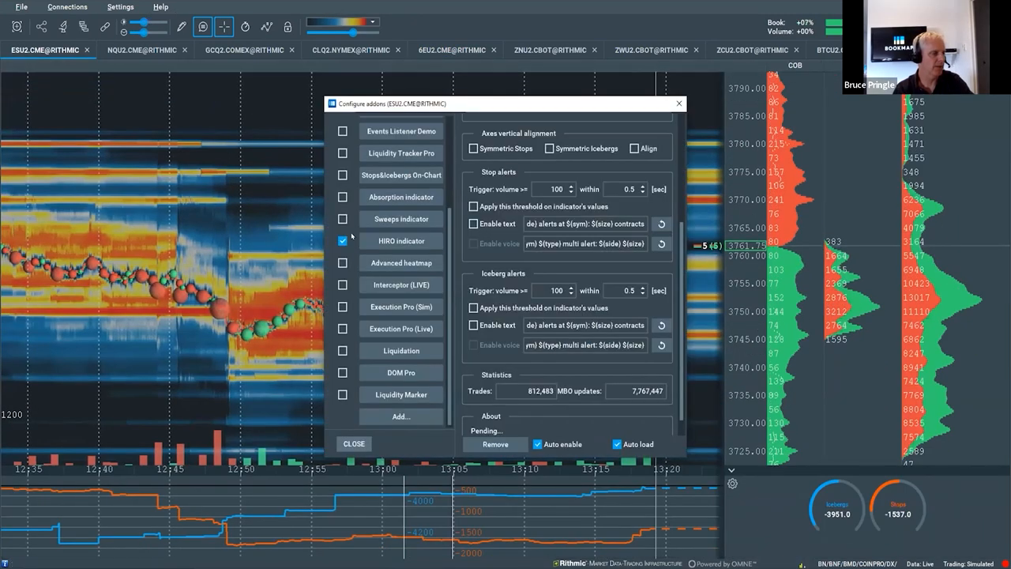
pyautogui.click(400, 328)
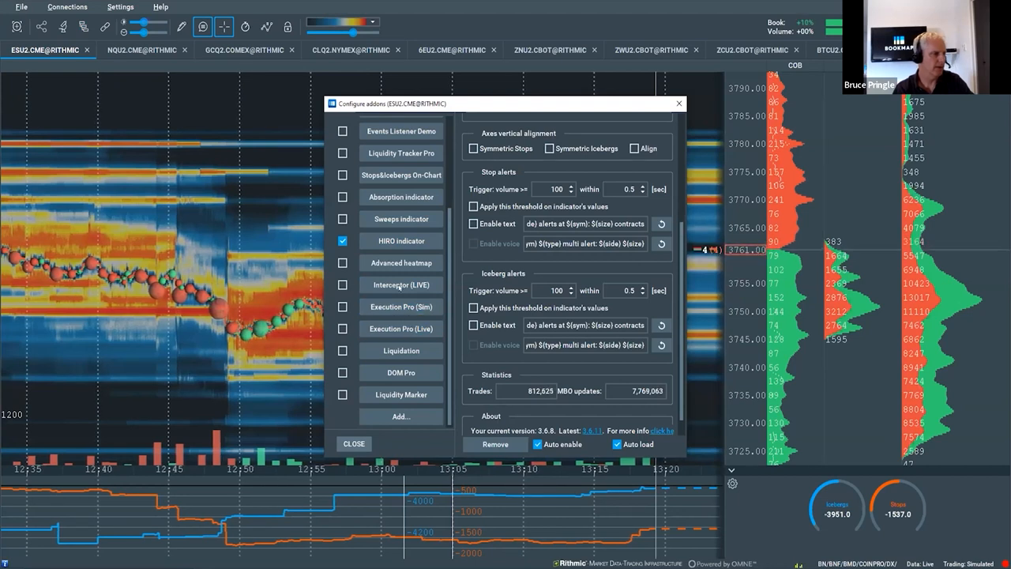
pyautogui.click(401, 175)
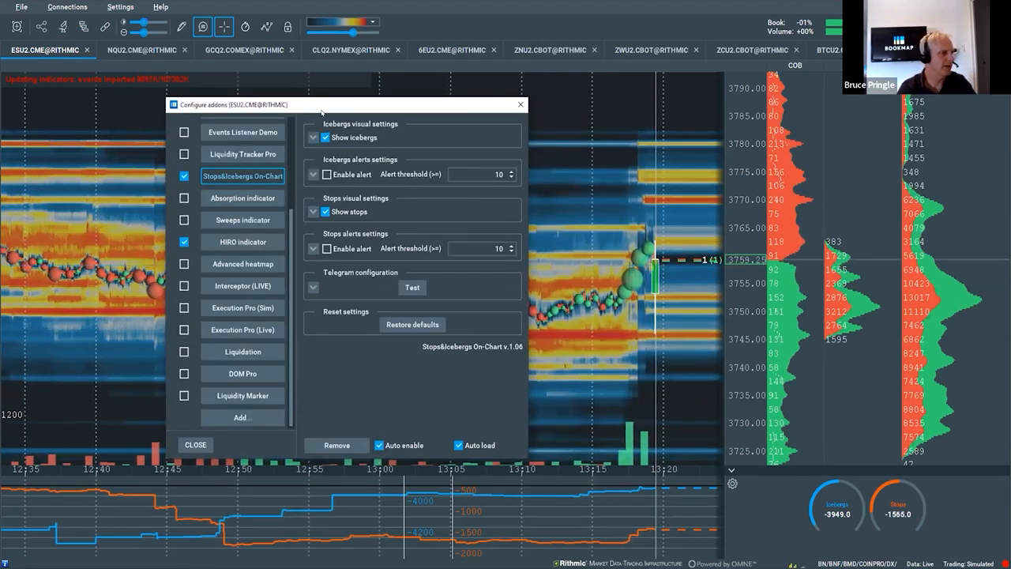
pyautogui.click(195, 444)
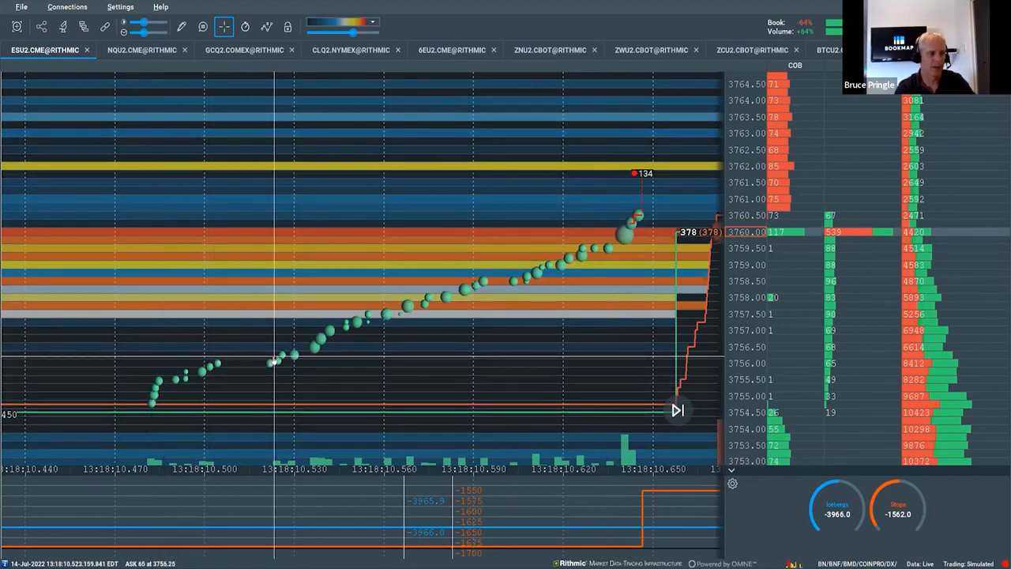
pyautogui.moveTo(182, 381)
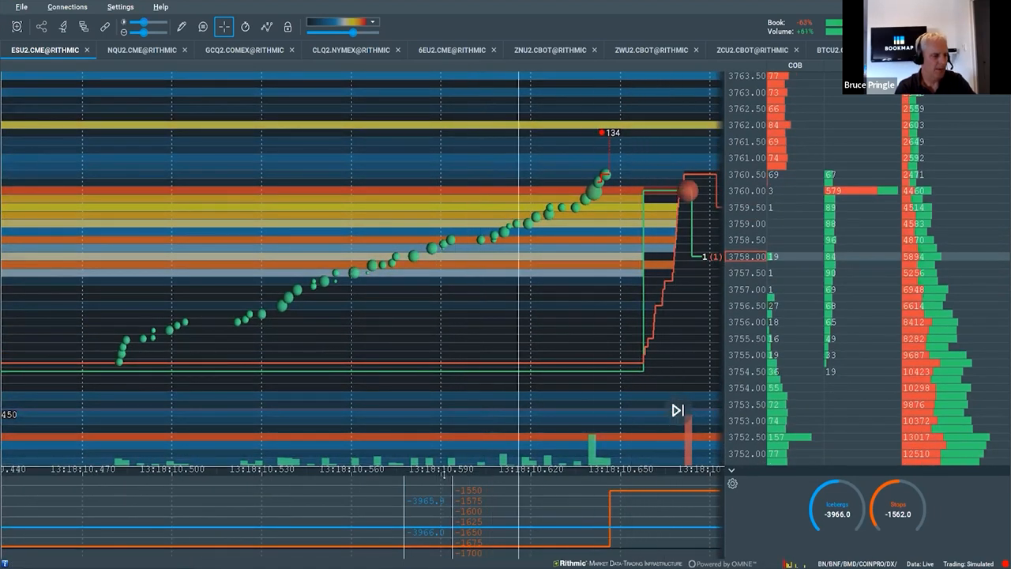
pyautogui.moveTo(258, 341)
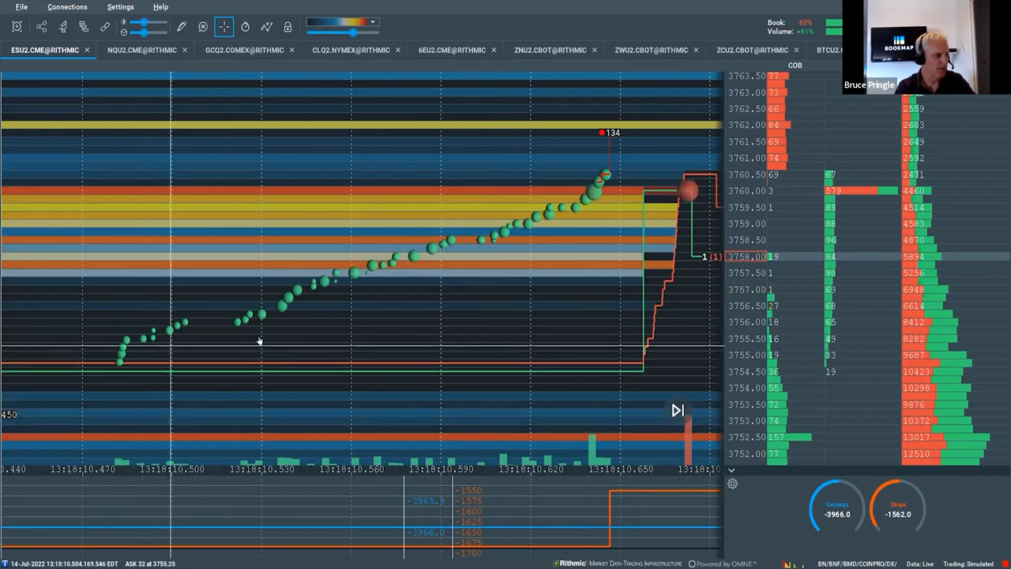
pyautogui.moveTo(573, 263)
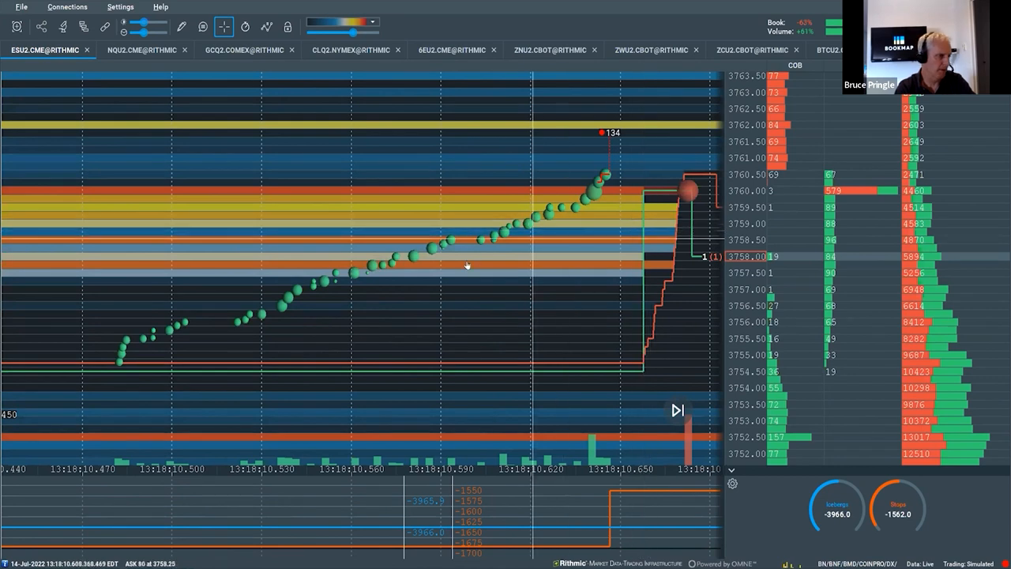
pyautogui.moveTo(267, 306)
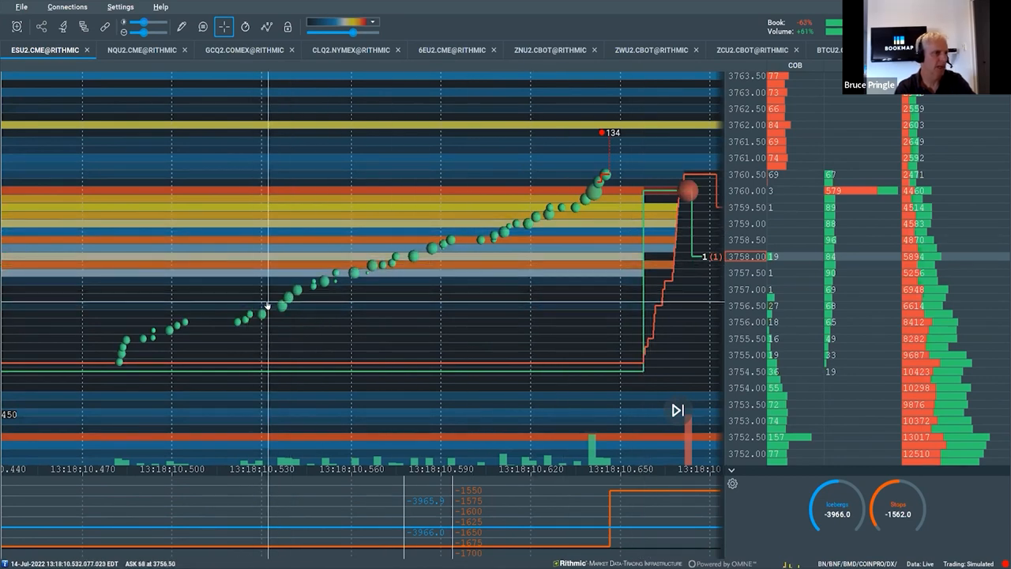
pyautogui.moveTo(221, 315)
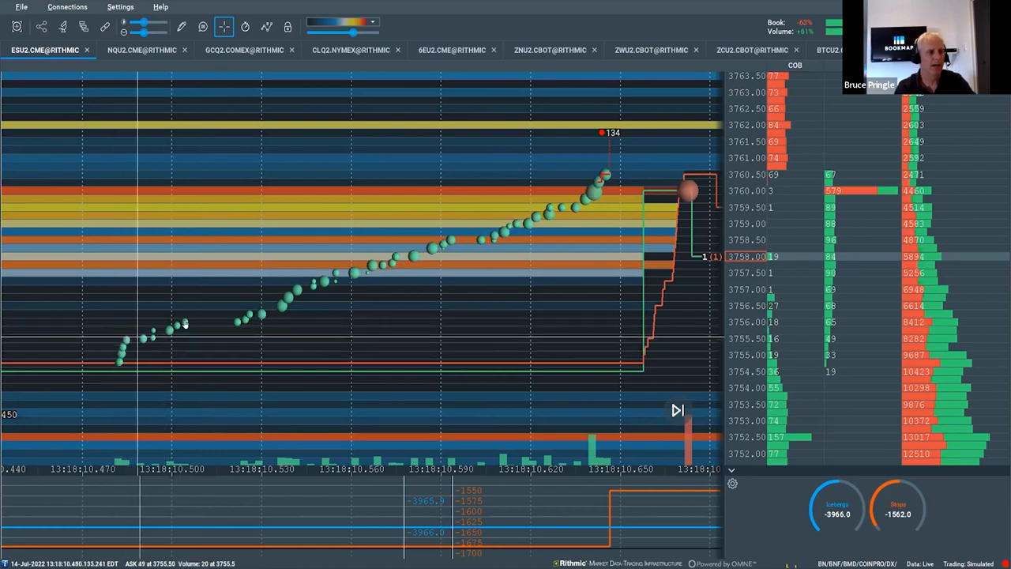
pyautogui.moveTo(233, 319)
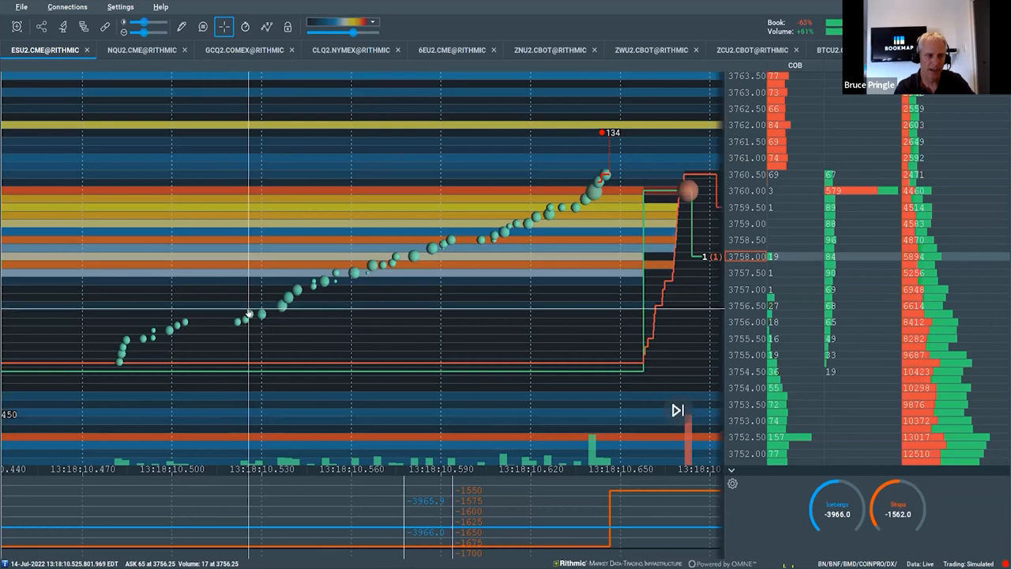
pyautogui.moveTo(650, 229)
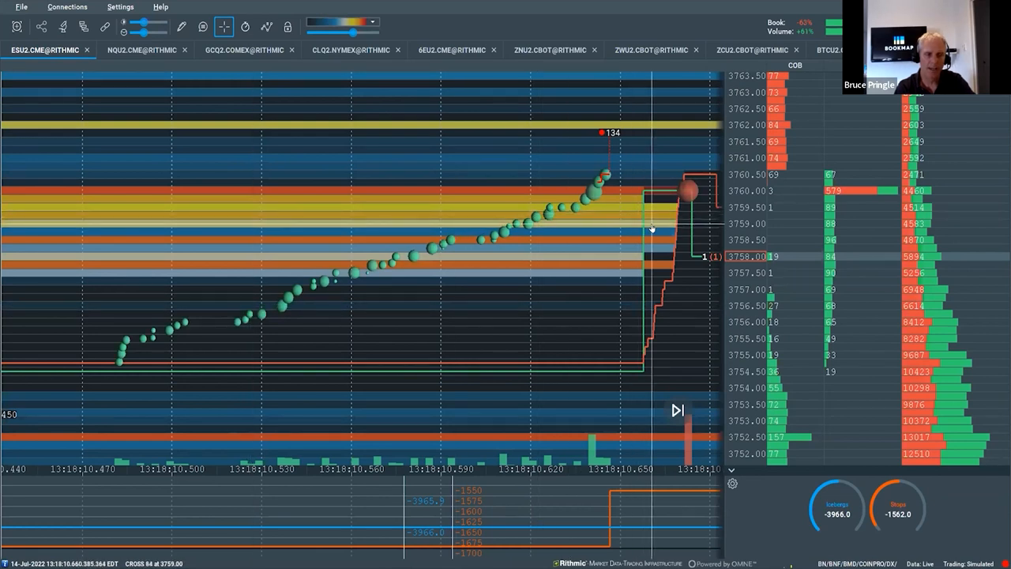
pyautogui.moveTo(643, 197)
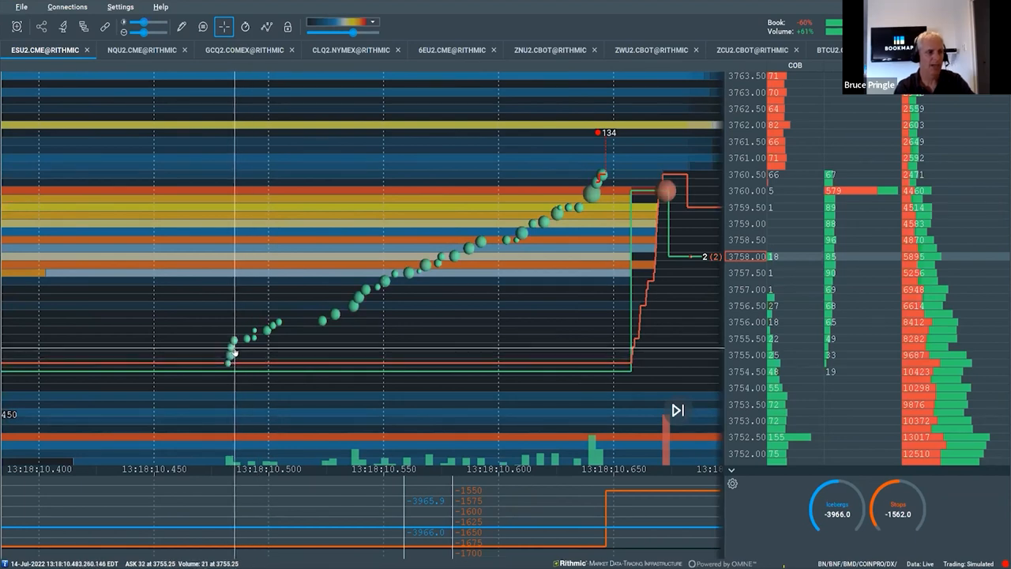
pyautogui.moveTo(219, 332)
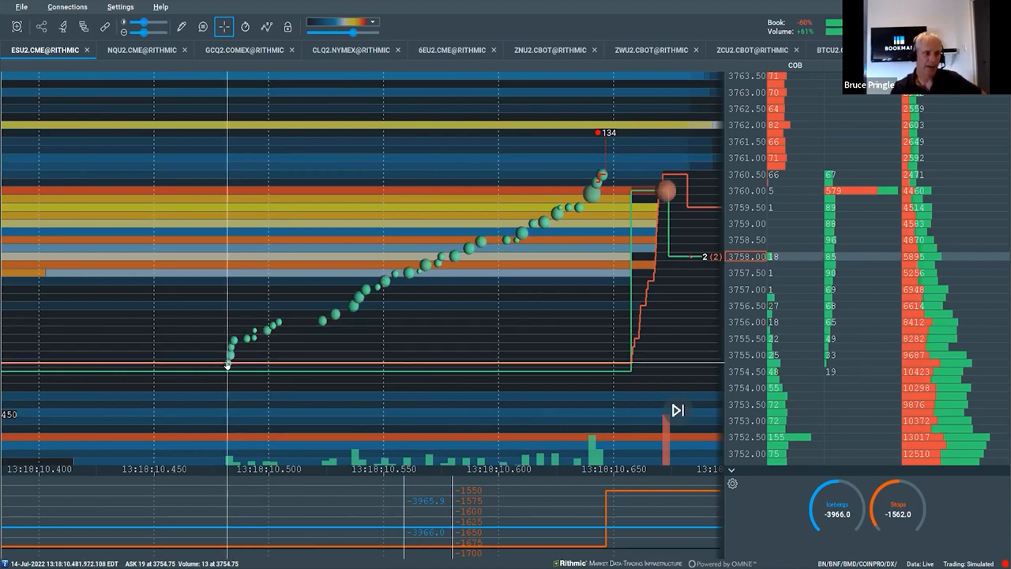
pyautogui.moveTo(347, 299)
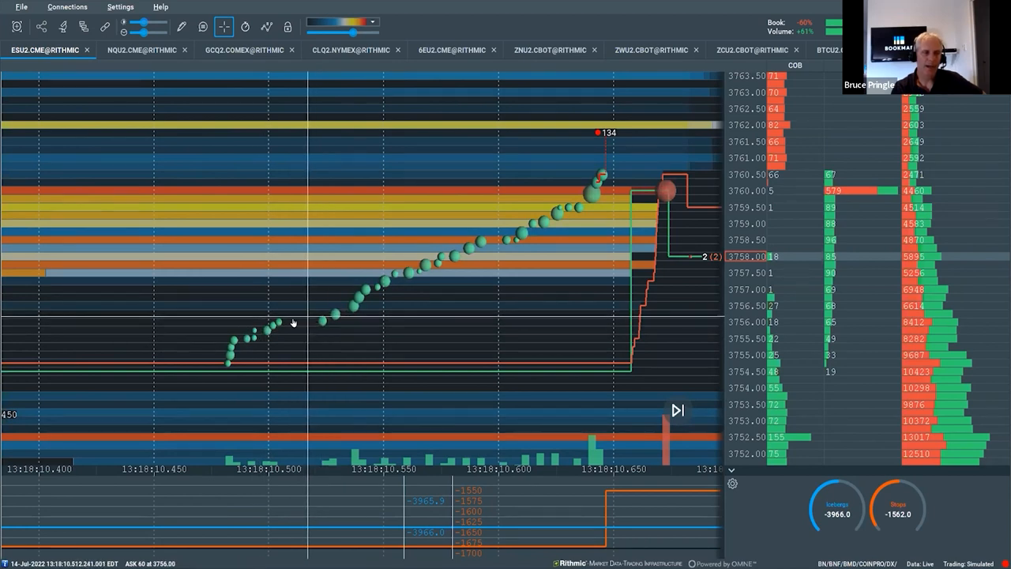
pyautogui.moveTo(295, 322)
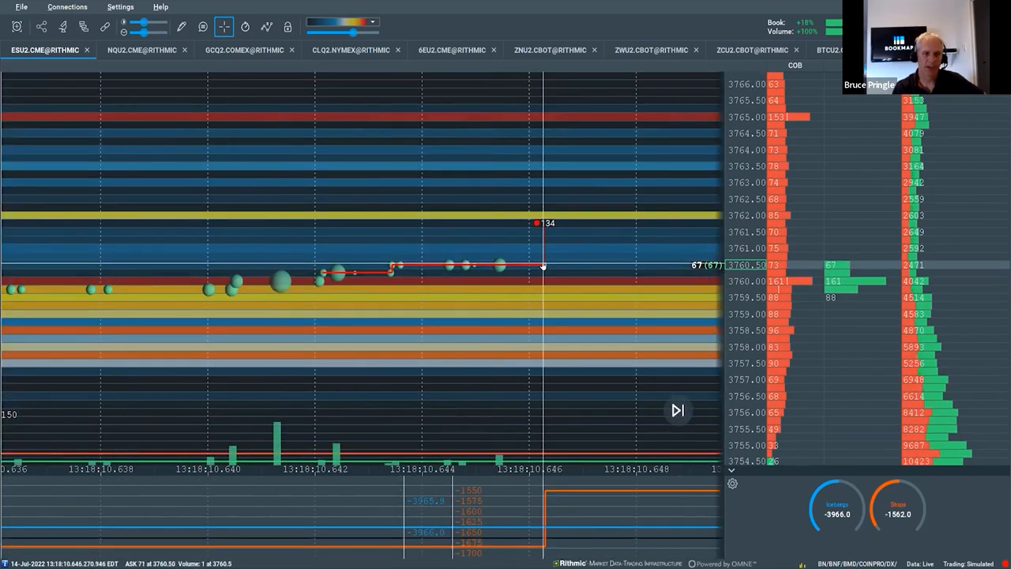
pyautogui.moveTo(474, 278)
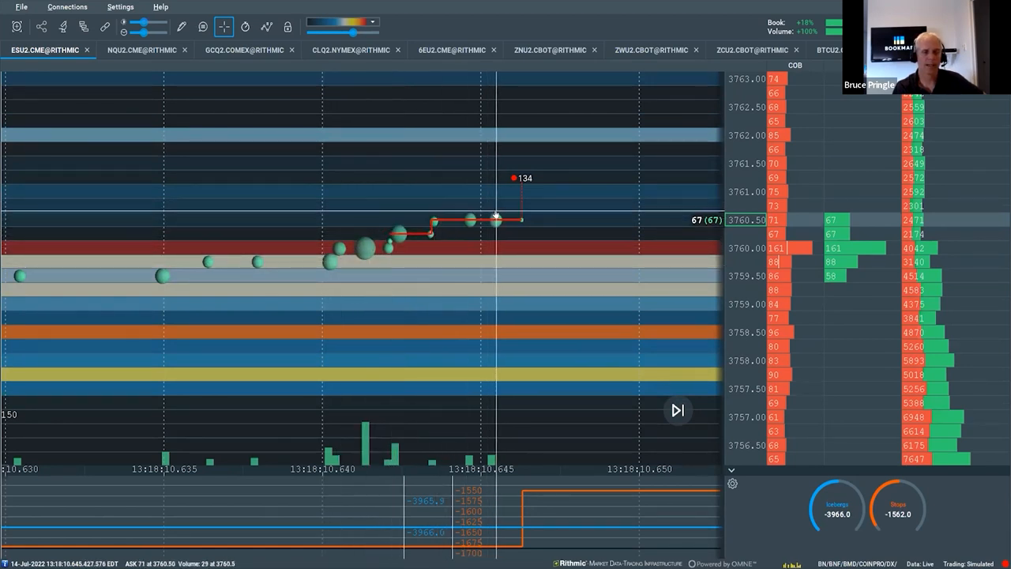
pyautogui.moveTo(451, 241)
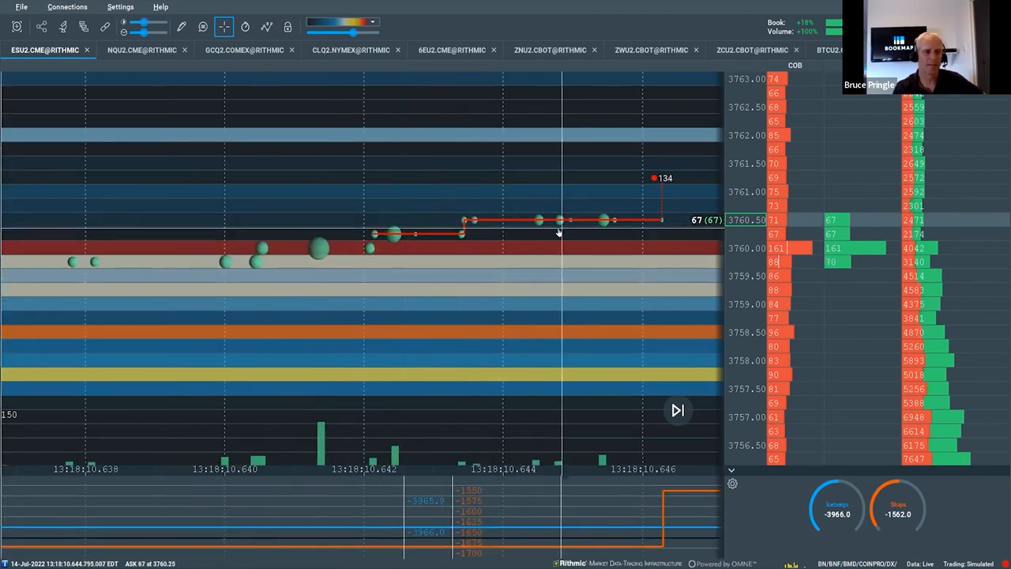
# Step: Show the ZWU2 wheat futures heatmap covering the full July 14 order flow
pyautogui.click(654, 49)
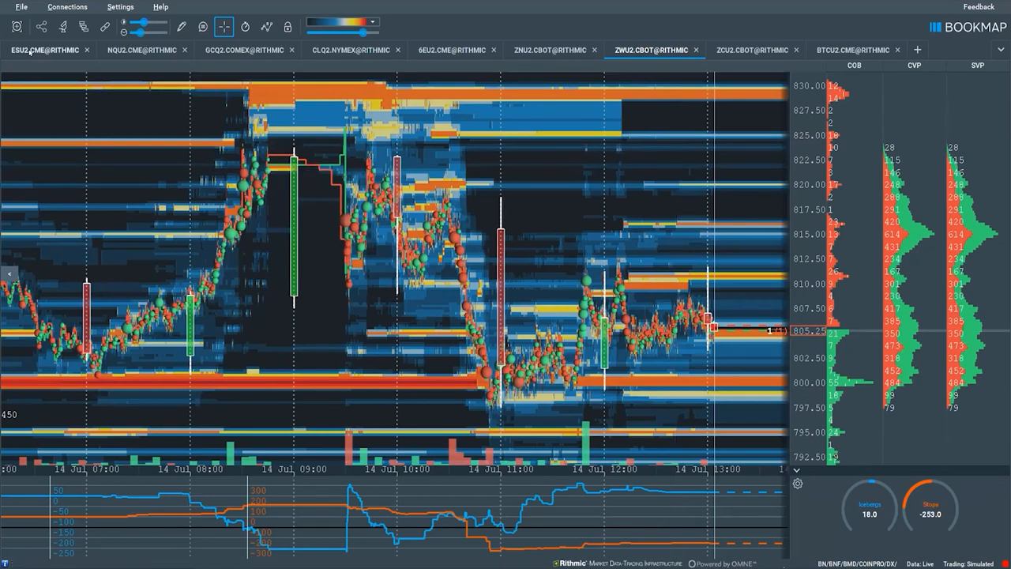
# Step: Return to the ESU2 heatmap spanning the overnight session from 23:00 through 08:00
pyautogui.click(43, 49)
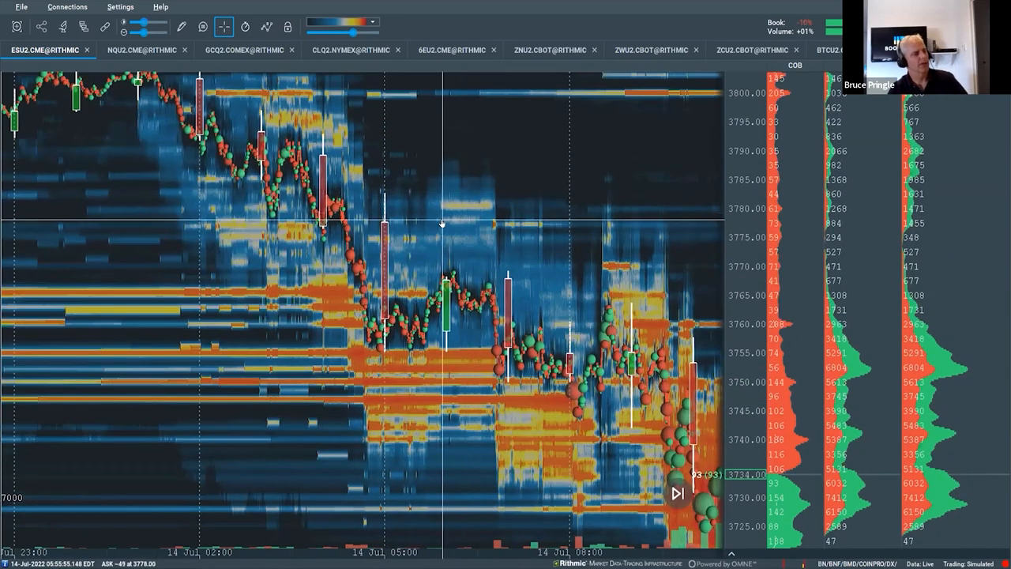
pyautogui.moveTo(442, 195)
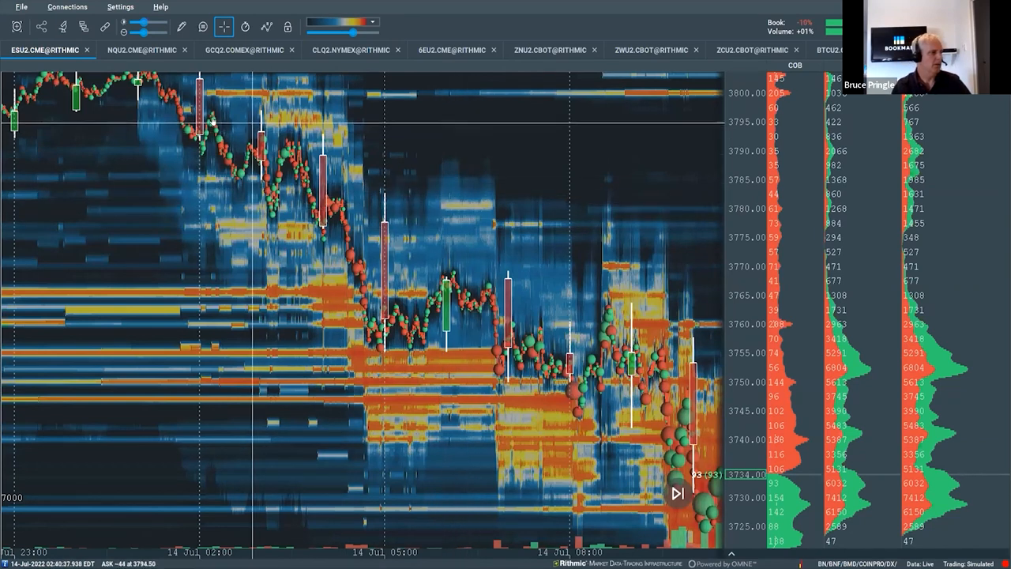
pyautogui.moveTo(269, 192)
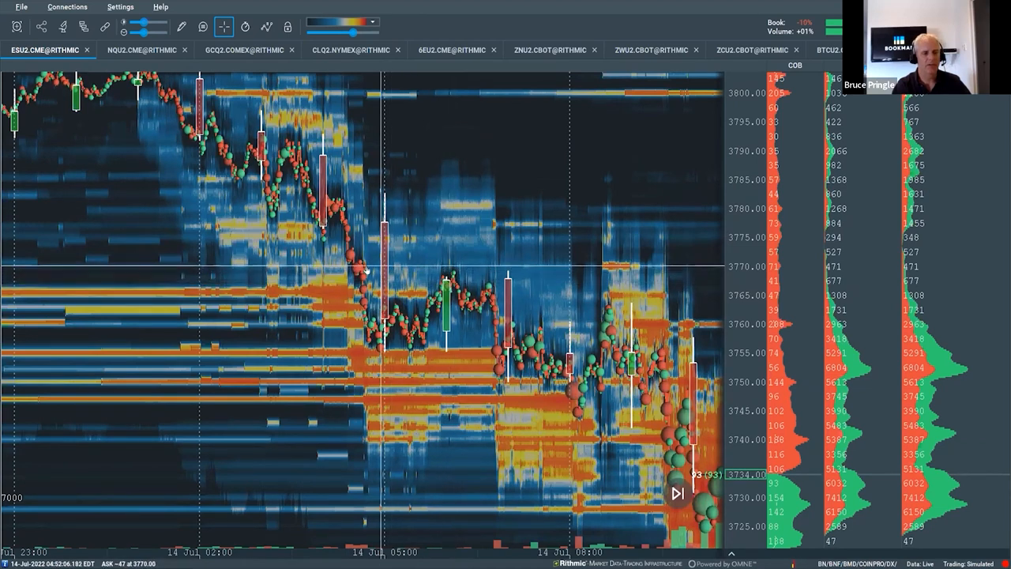
pyautogui.moveTo(450, 168)
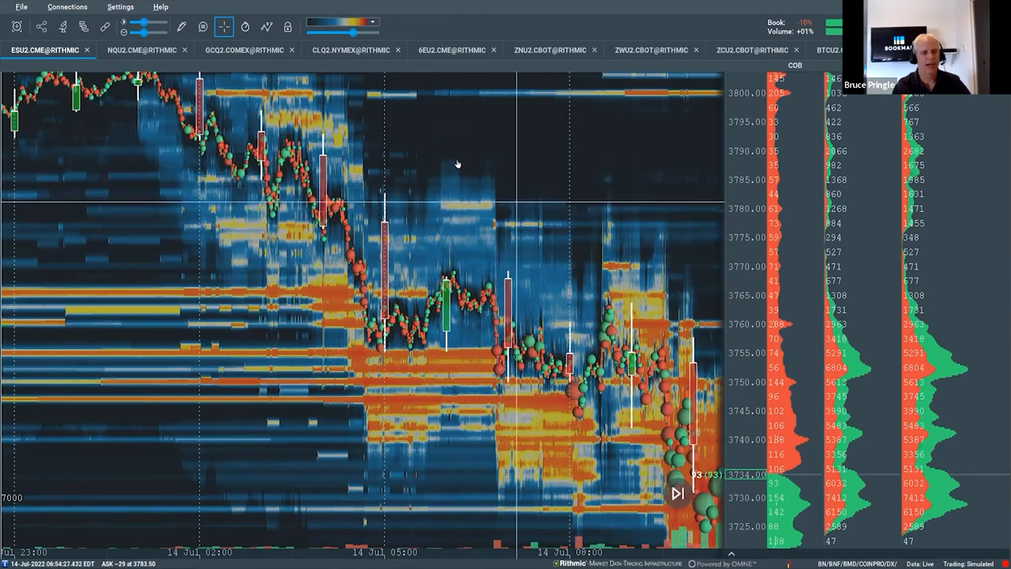
pyautogui.moveTo(426, 166)
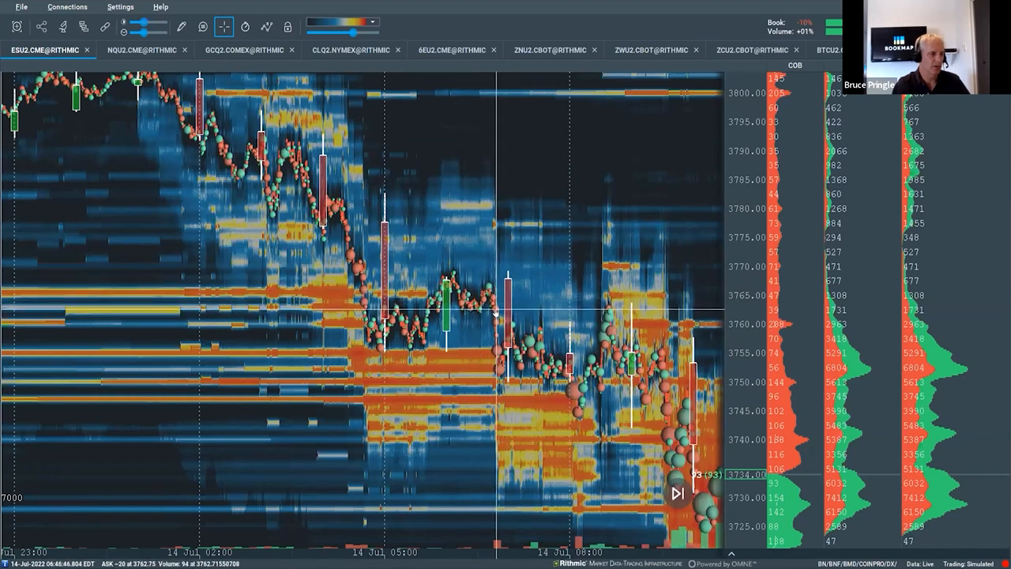
pyautogui.moveTo(589, 324)
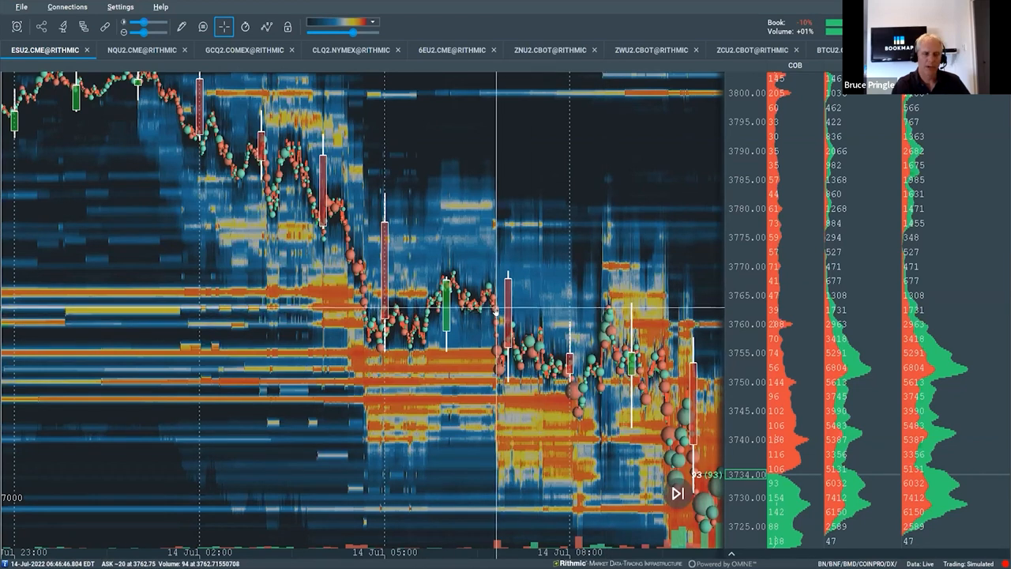
pyautogui.moveTo(636, 330)
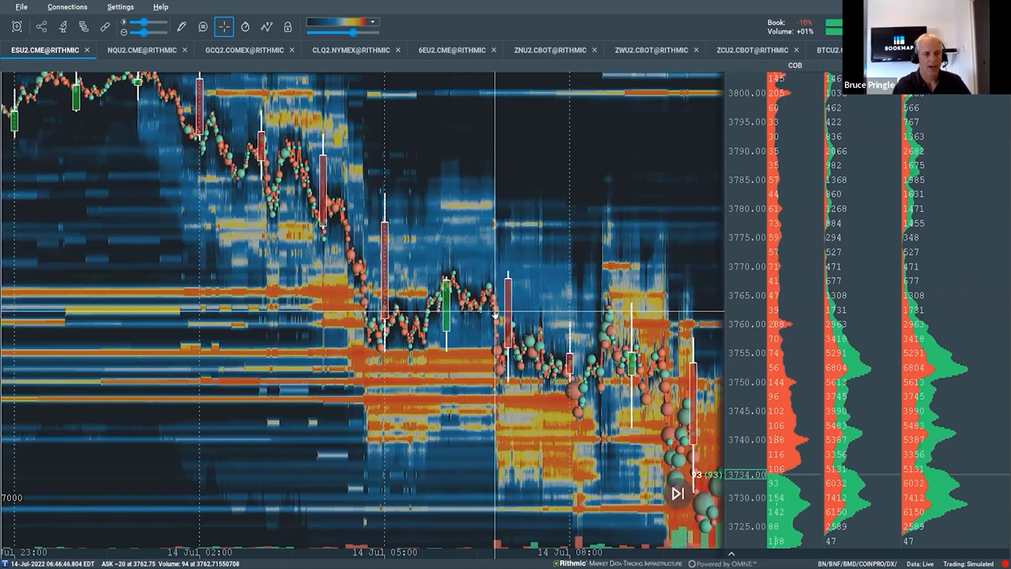
pyautogui.moveTo(608, 314)
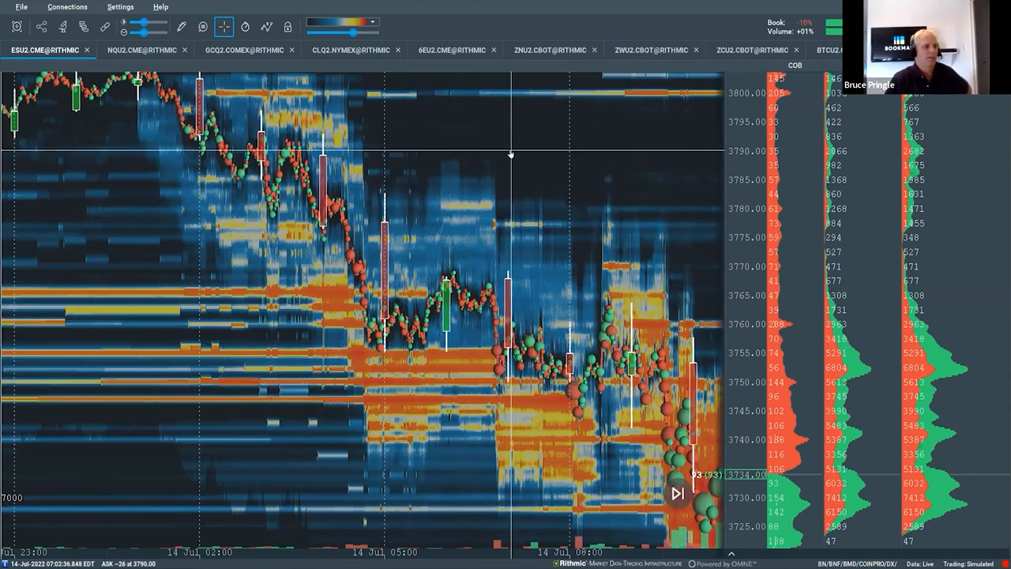
pyautogui.moveTo(617, 296)
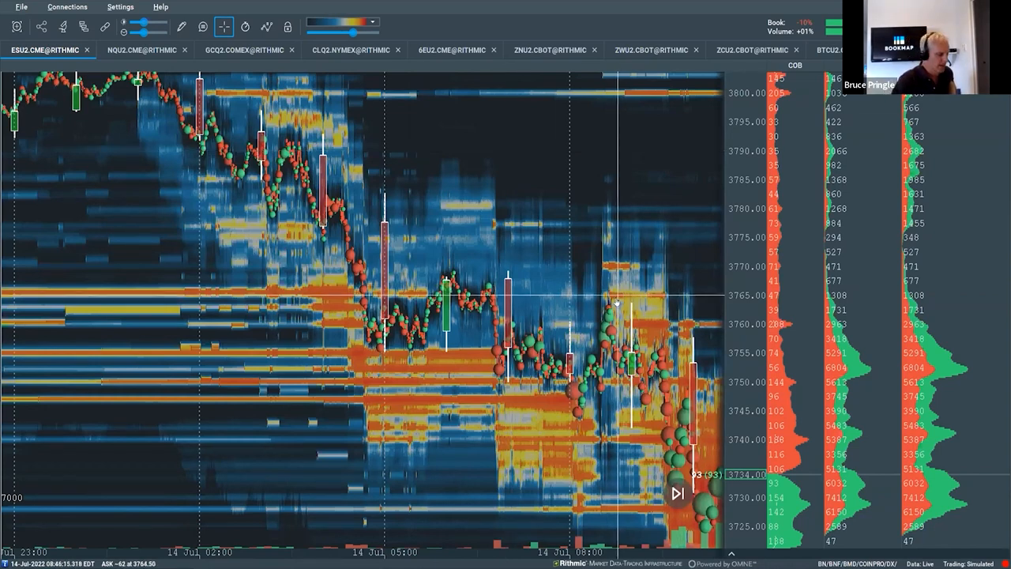
pyautogui.moveTo(588, 247)
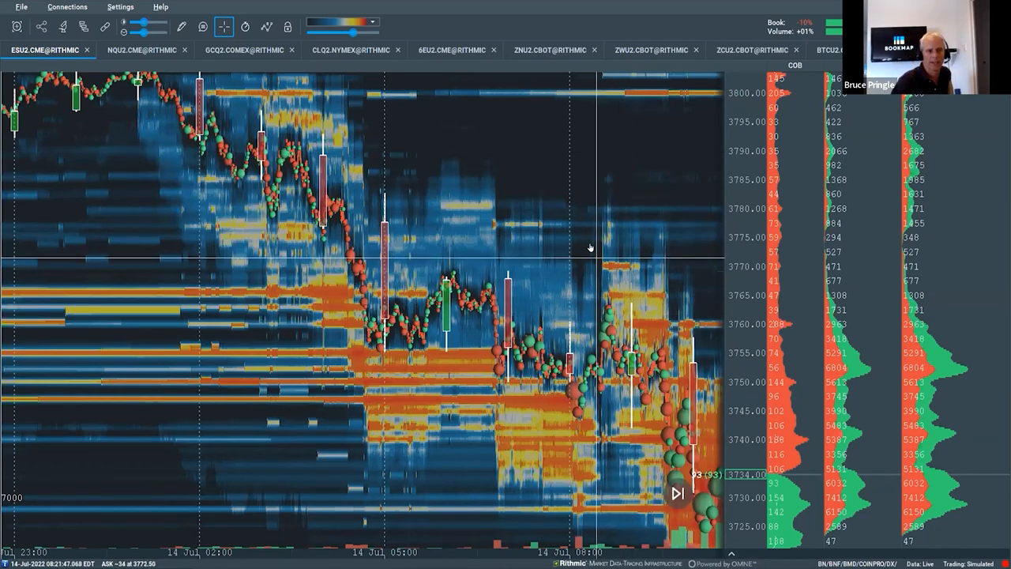
# Step: Show the CLQ2 crude oil heatmap focused on the 11:15–13:15 session
pyautogui.click(350, 48)
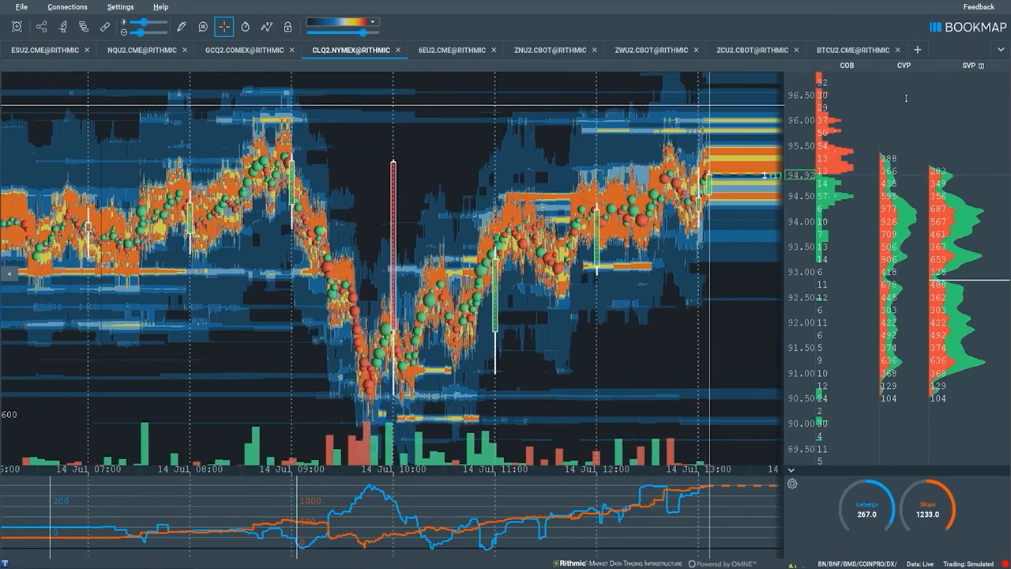
pyautogui.moveTo(917, 50)
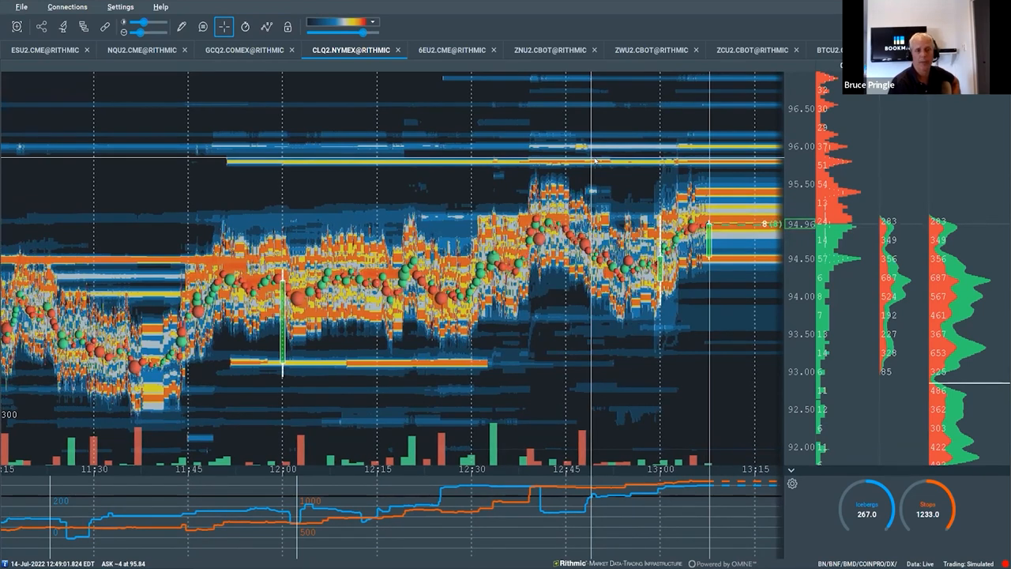
# Step: Switch to the 6EU2 Euro FX chart showing the price jump near 13:00
pyautogui.click(452, 49)
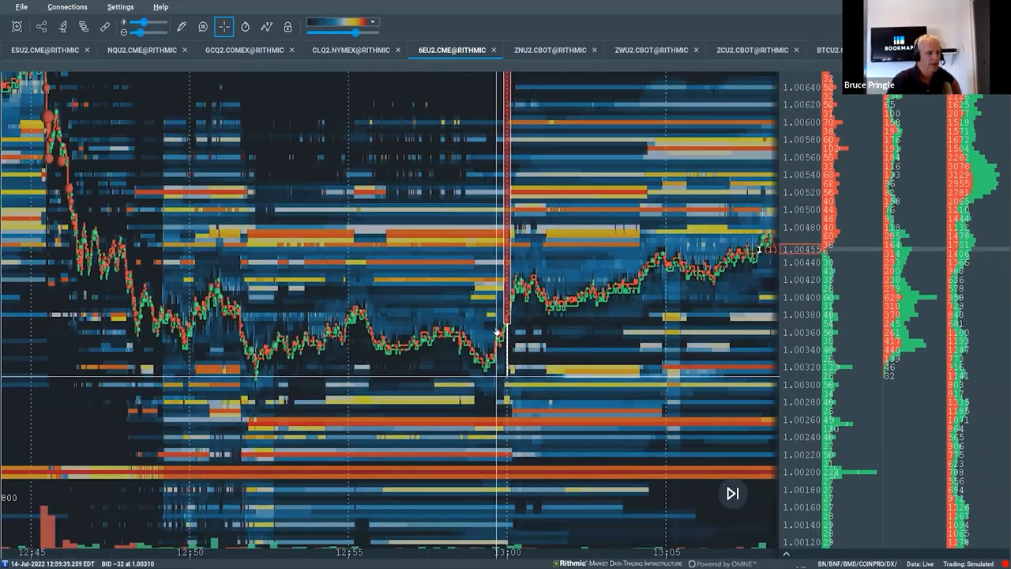
# Step: Choose the Rectangle drawing shape to box the ranges before and after the 13:00 jump
pyautogui.click(181, 26)
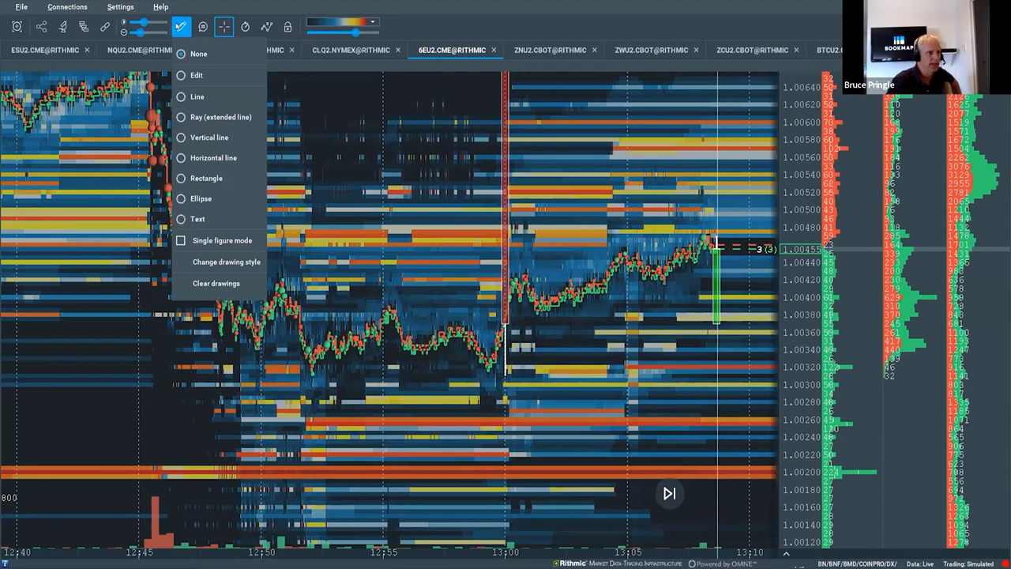
pyautogui.click(181, 26)
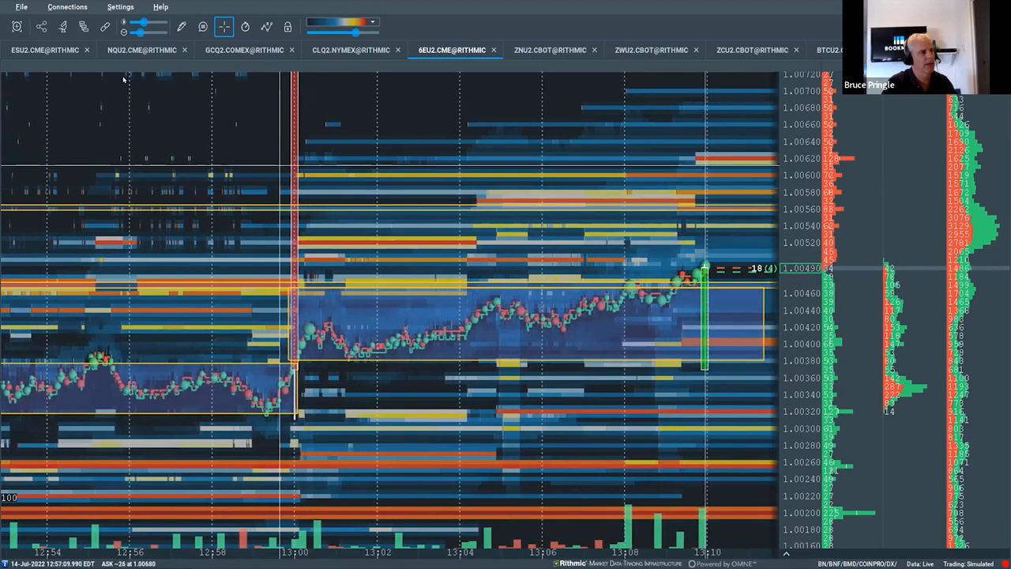
pyautogui.moveTo(61, 26)
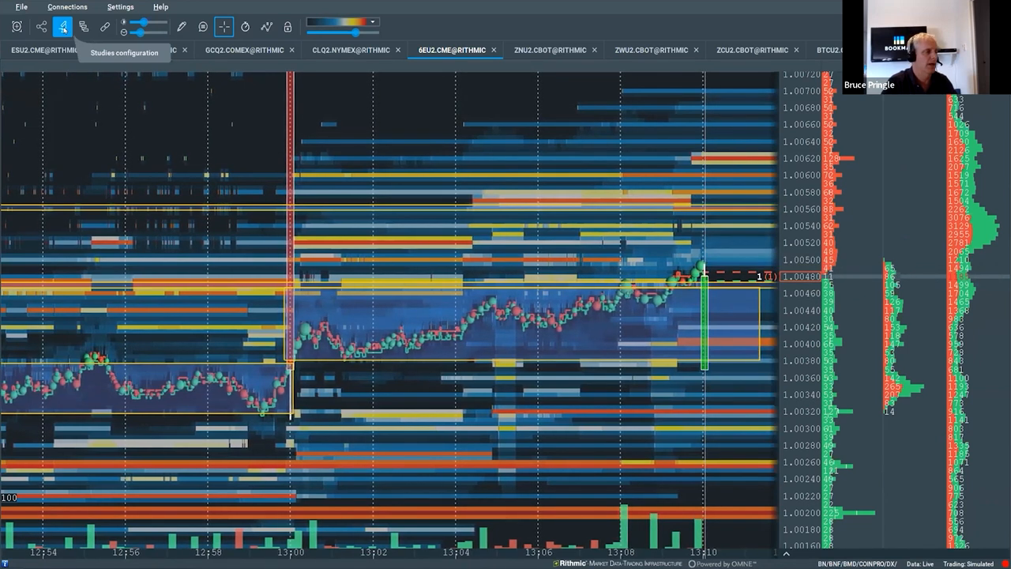
pyautogui.click(84, 26)
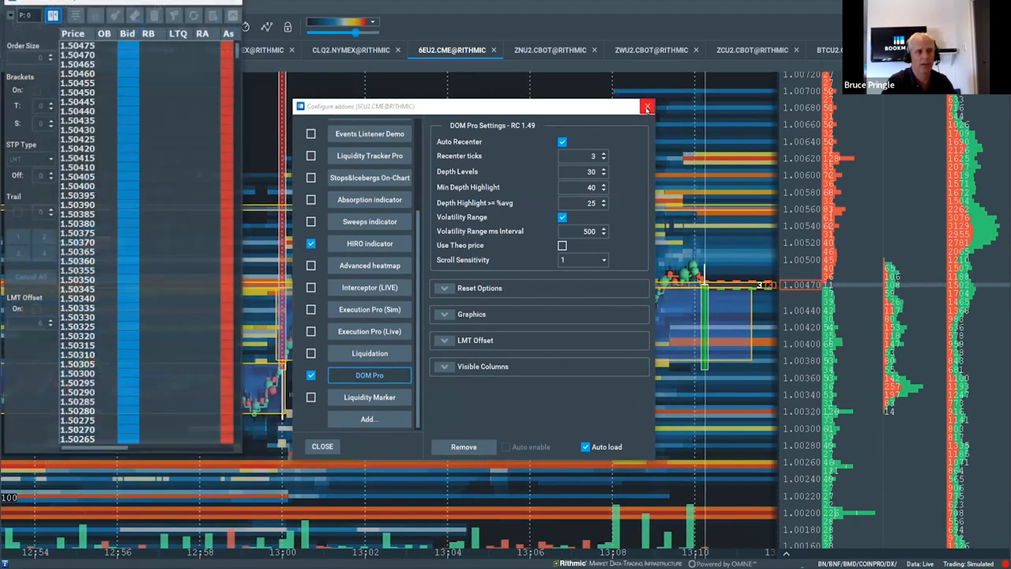
# Step: Close the Configure addons dialog, widen the DOM 6EU2 ladder, then close it
pyautogui.click(646, 106)
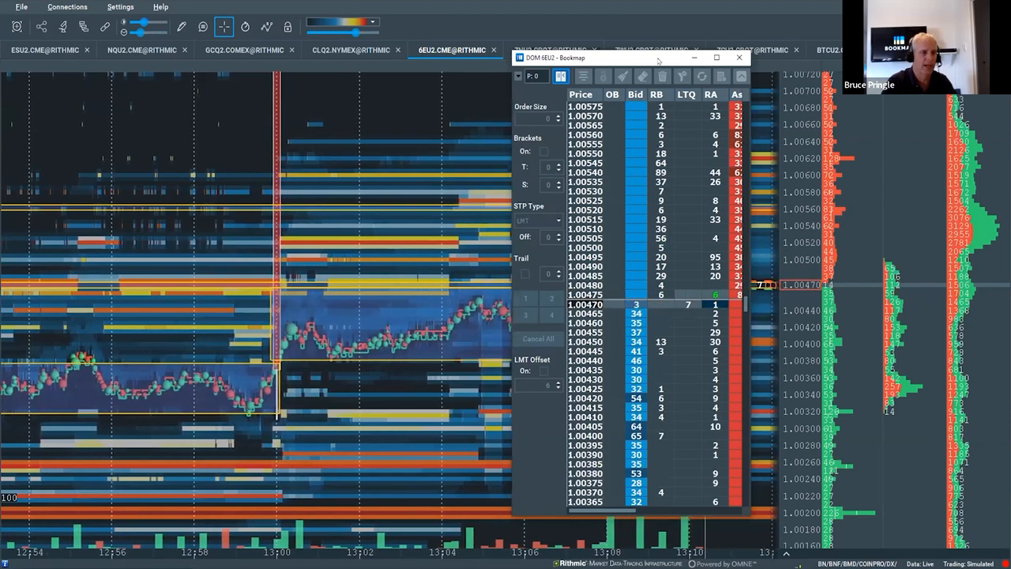
pyautogui.moveTo(639, 57); pyautogui.dragTo(624, 48)
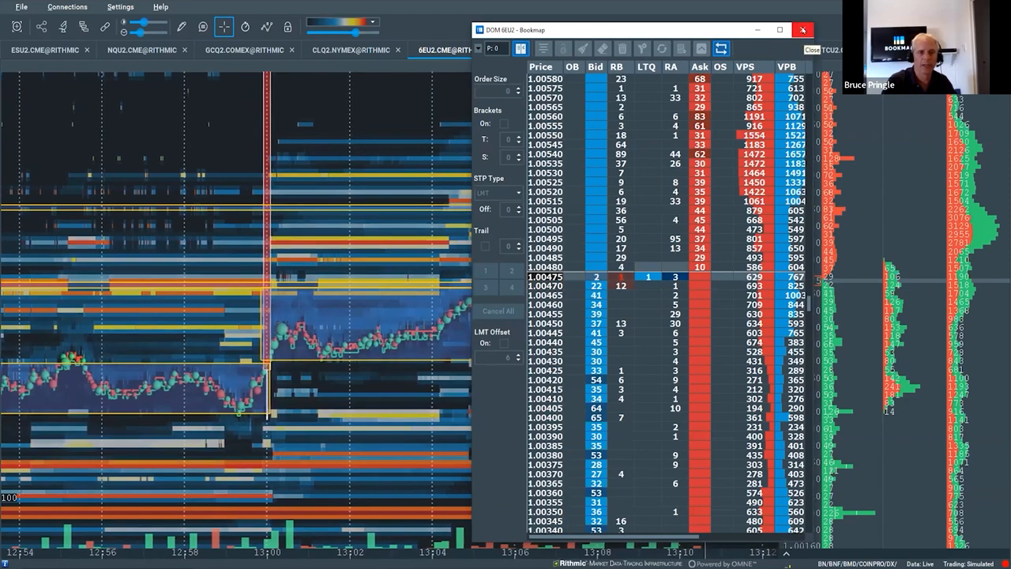
pyautogui.click(802, 29)
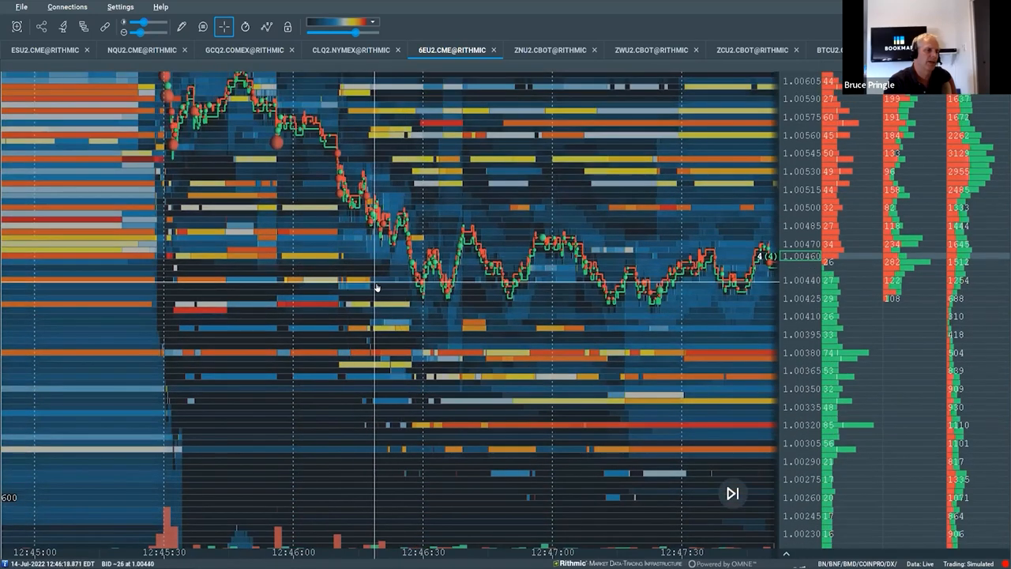
pyautogui.moveTo(308, 239)
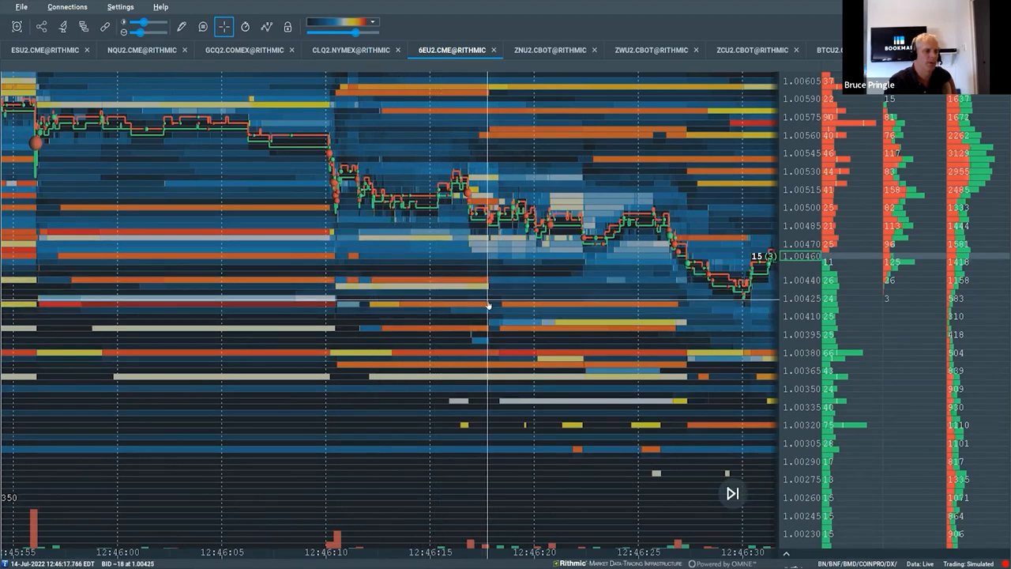
pyautogui.moveTo(483, 302)
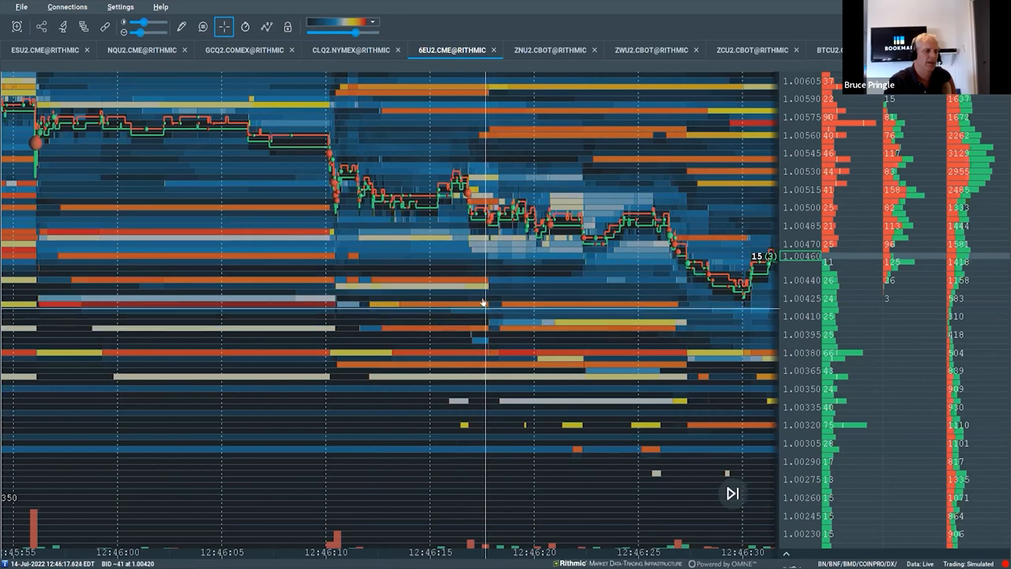
pyautogui.moveTo(367, 290)
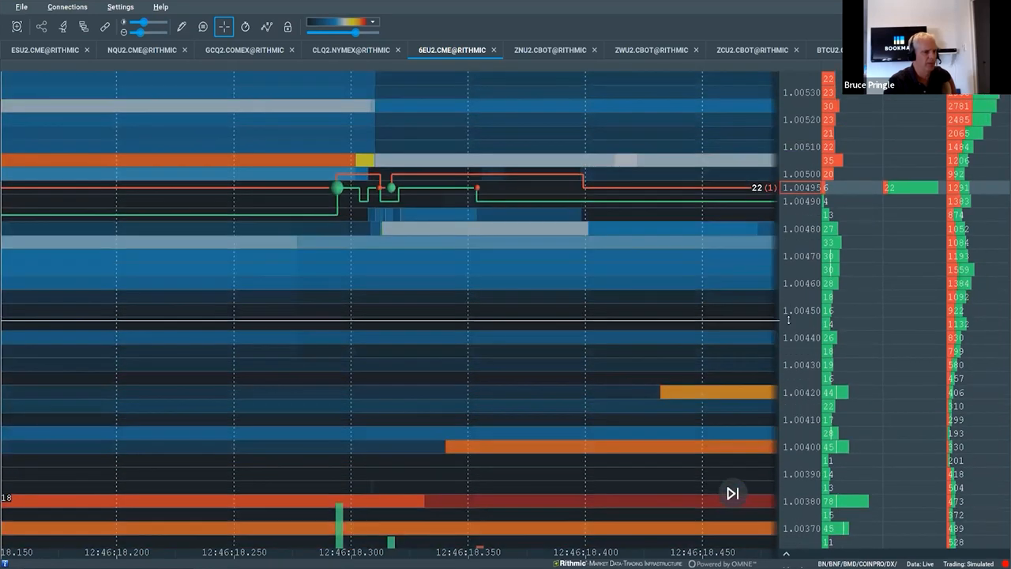
pyautogui.moveTo(367, 233)
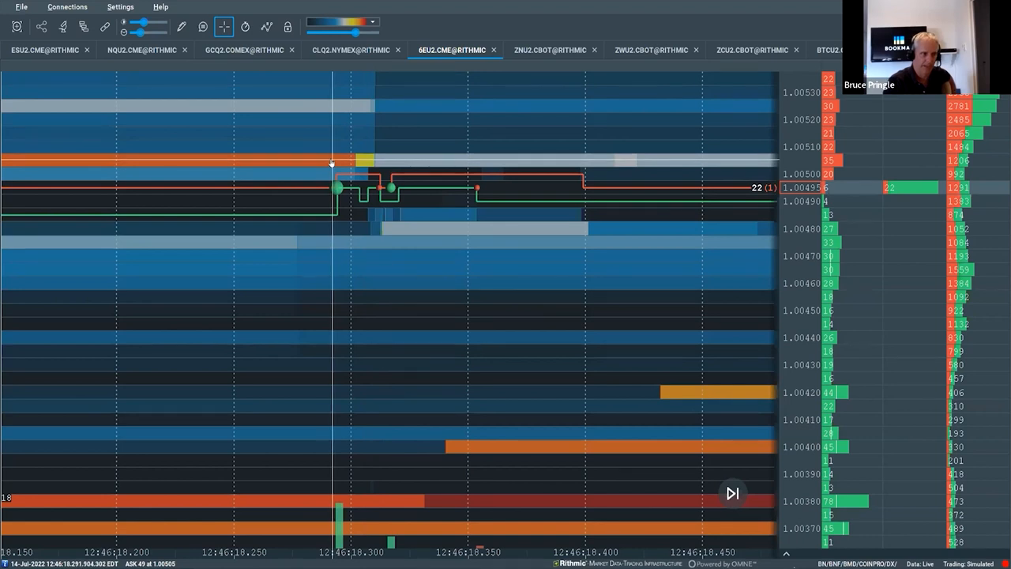
# Step: Enable hover trade details, reading ask size 49 at 1.00505 at 12:46:18.291
pyautogui.click(245, 27)
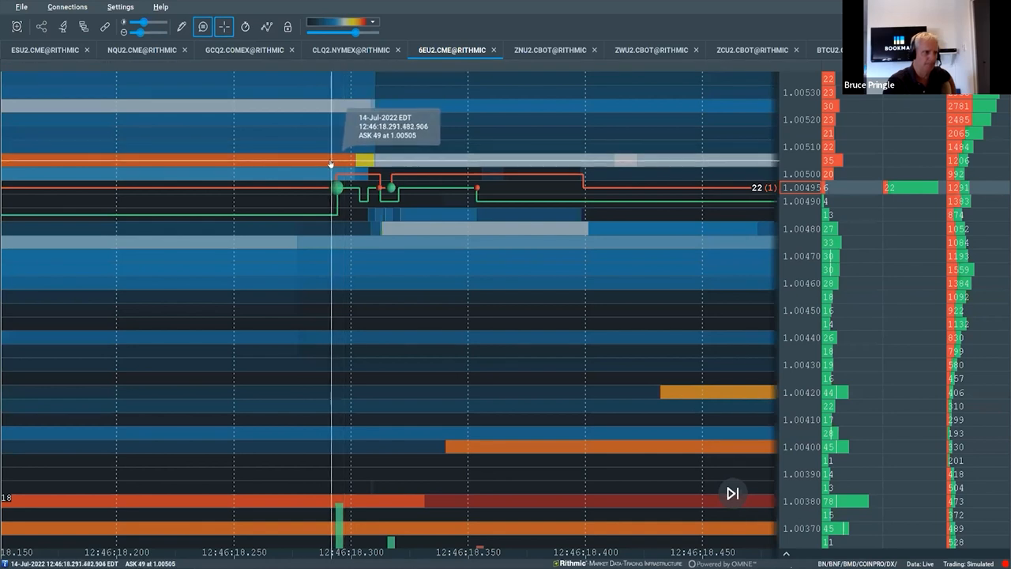
pyautogui.moveTo(357, 163)
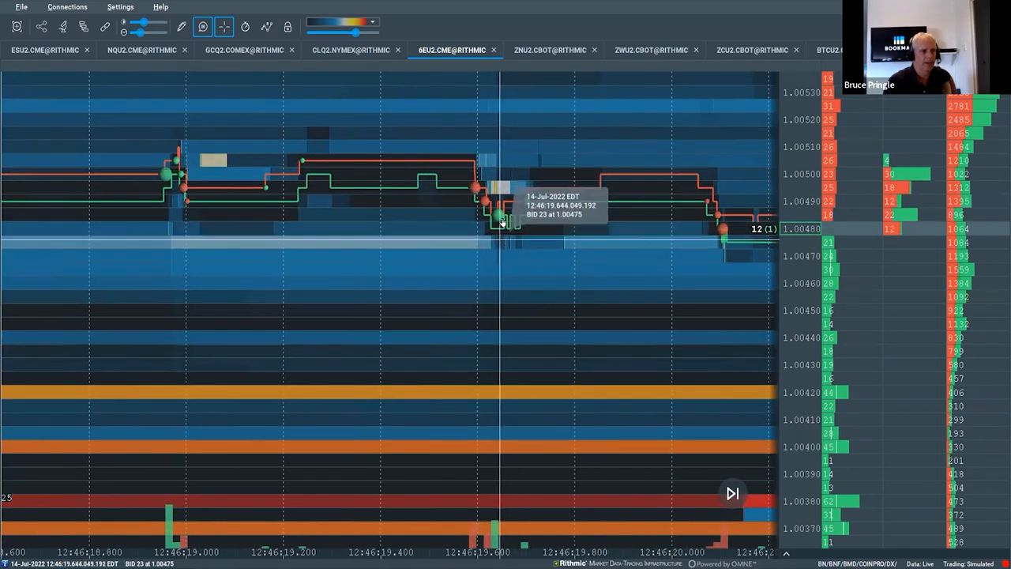
pyautogui.moveTo(572, 274)
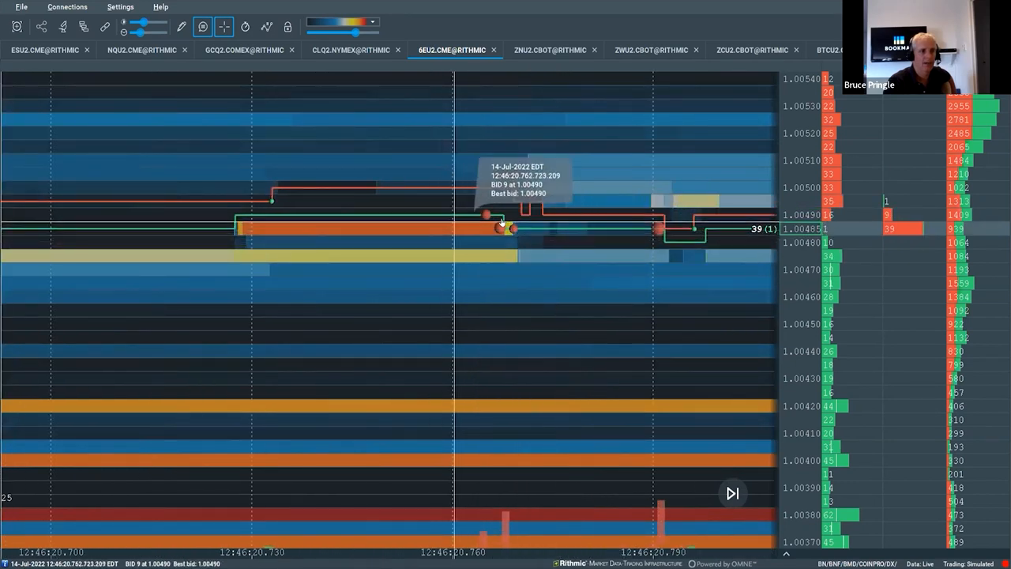
pyautogui.moveTo(490, 229)
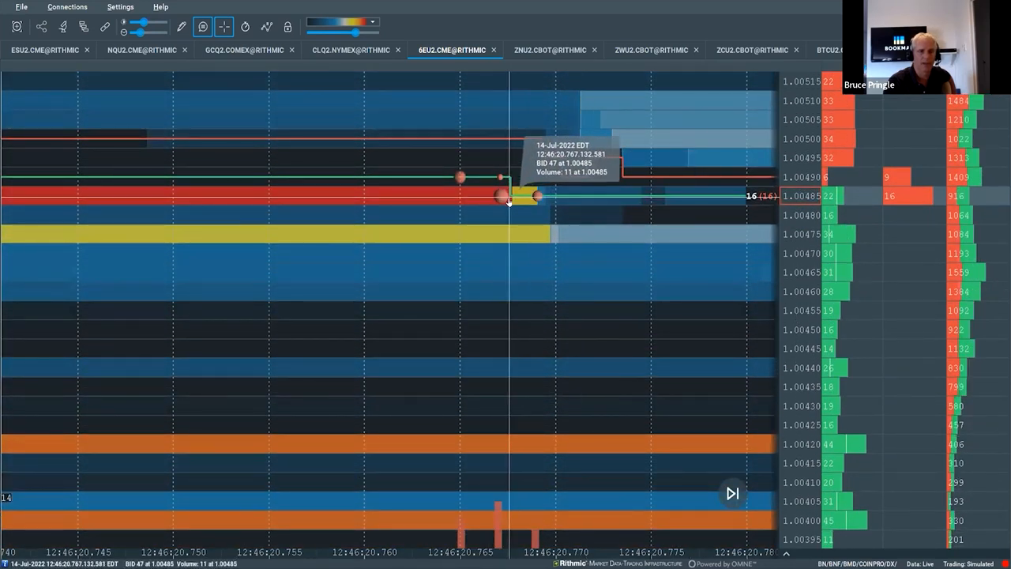
pyautogui.moveTo(432, 197)
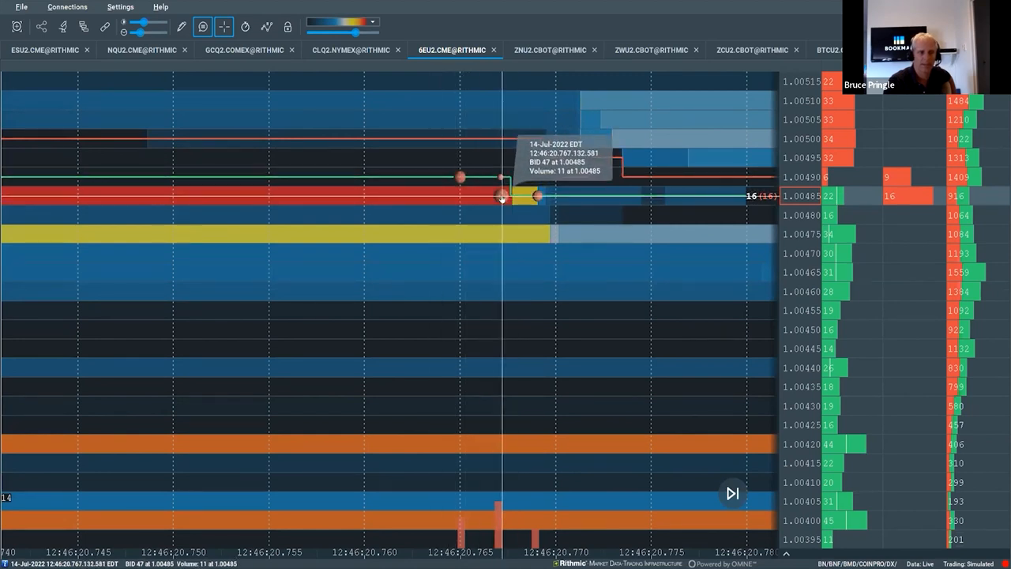
pyautogui.moveTo(529, 171)
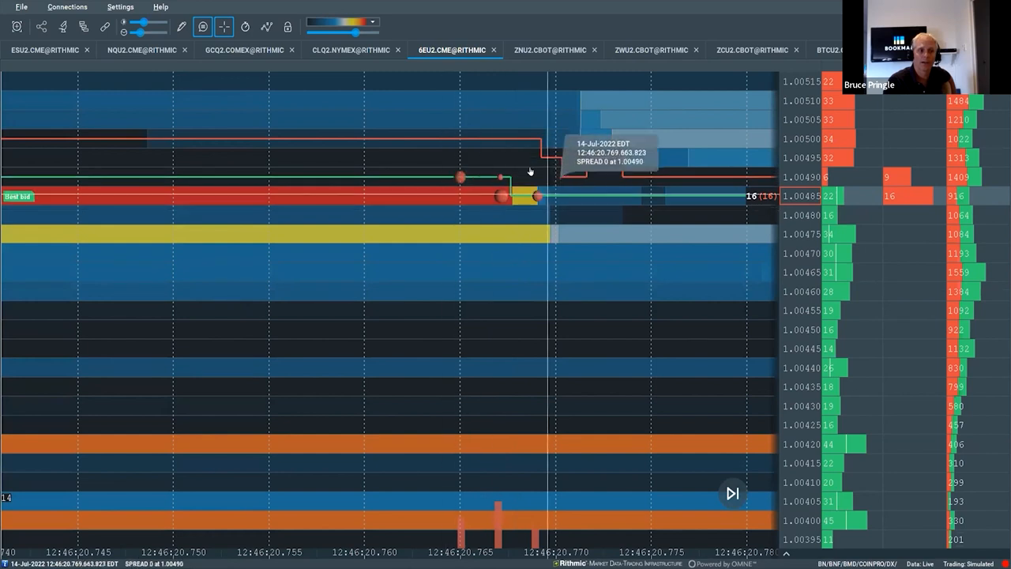
# Step: Switch back to the ES futures chart showing the 13:18:10 sweep toward 3760
pyautogui.click(45, 50)
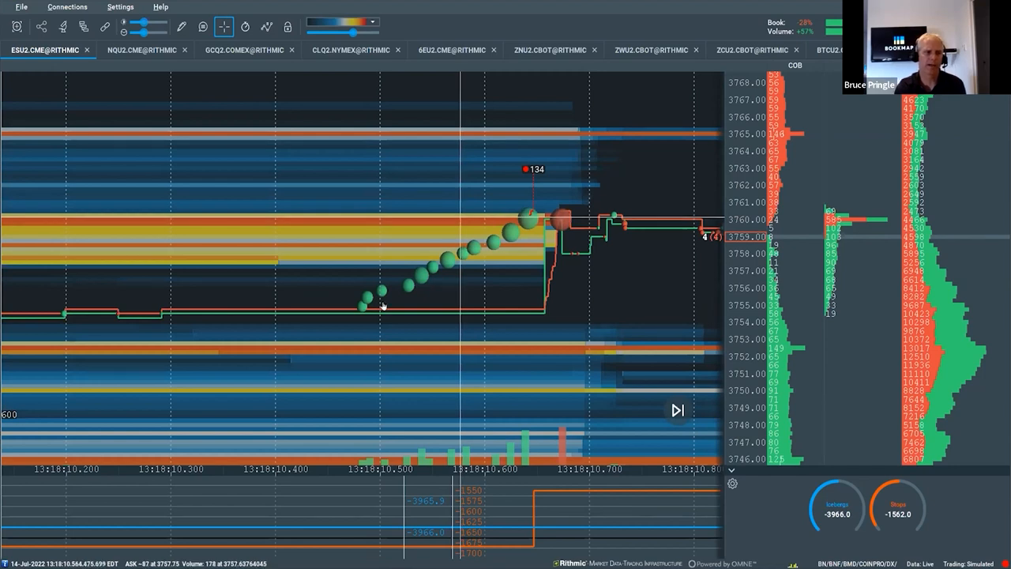
pyautogui.moveTo(419, 292)
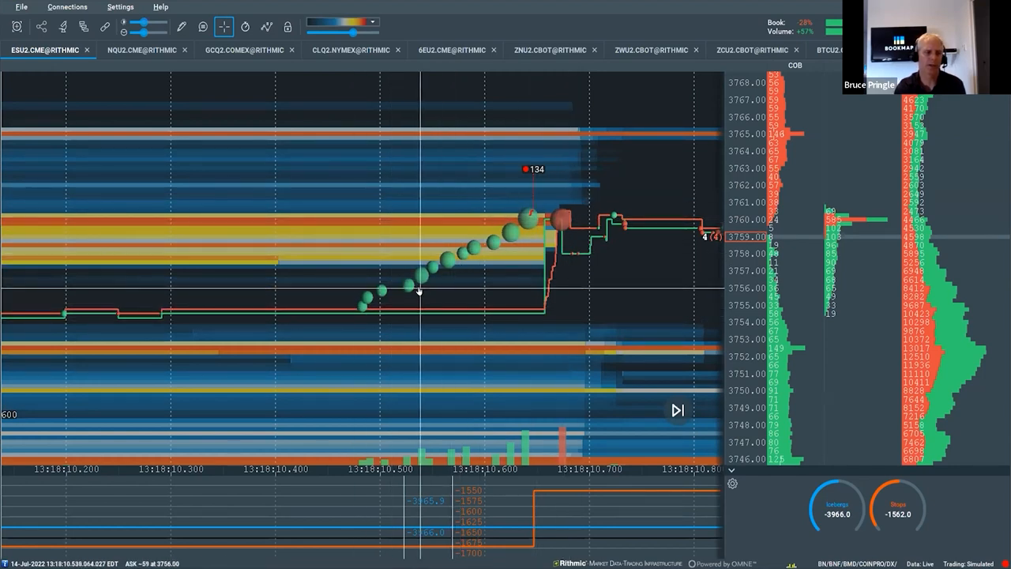